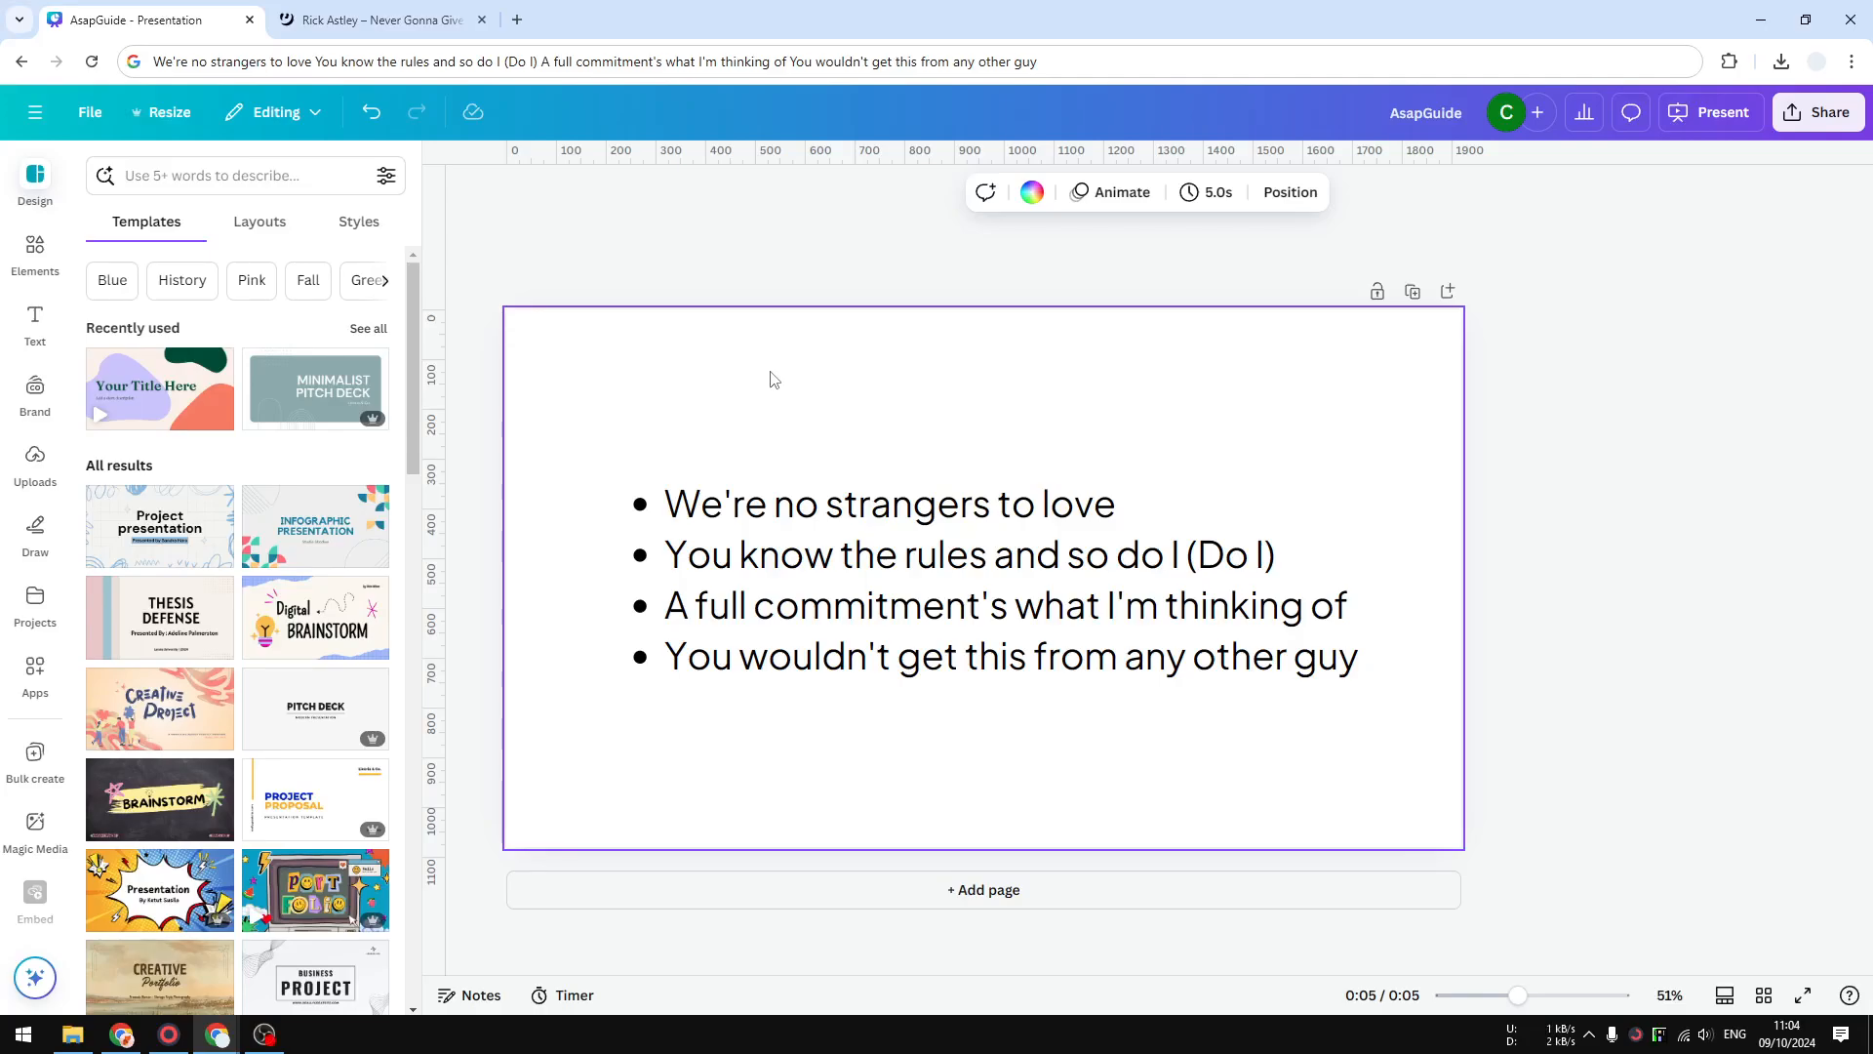
pyautogui.moveTo(799, 383)
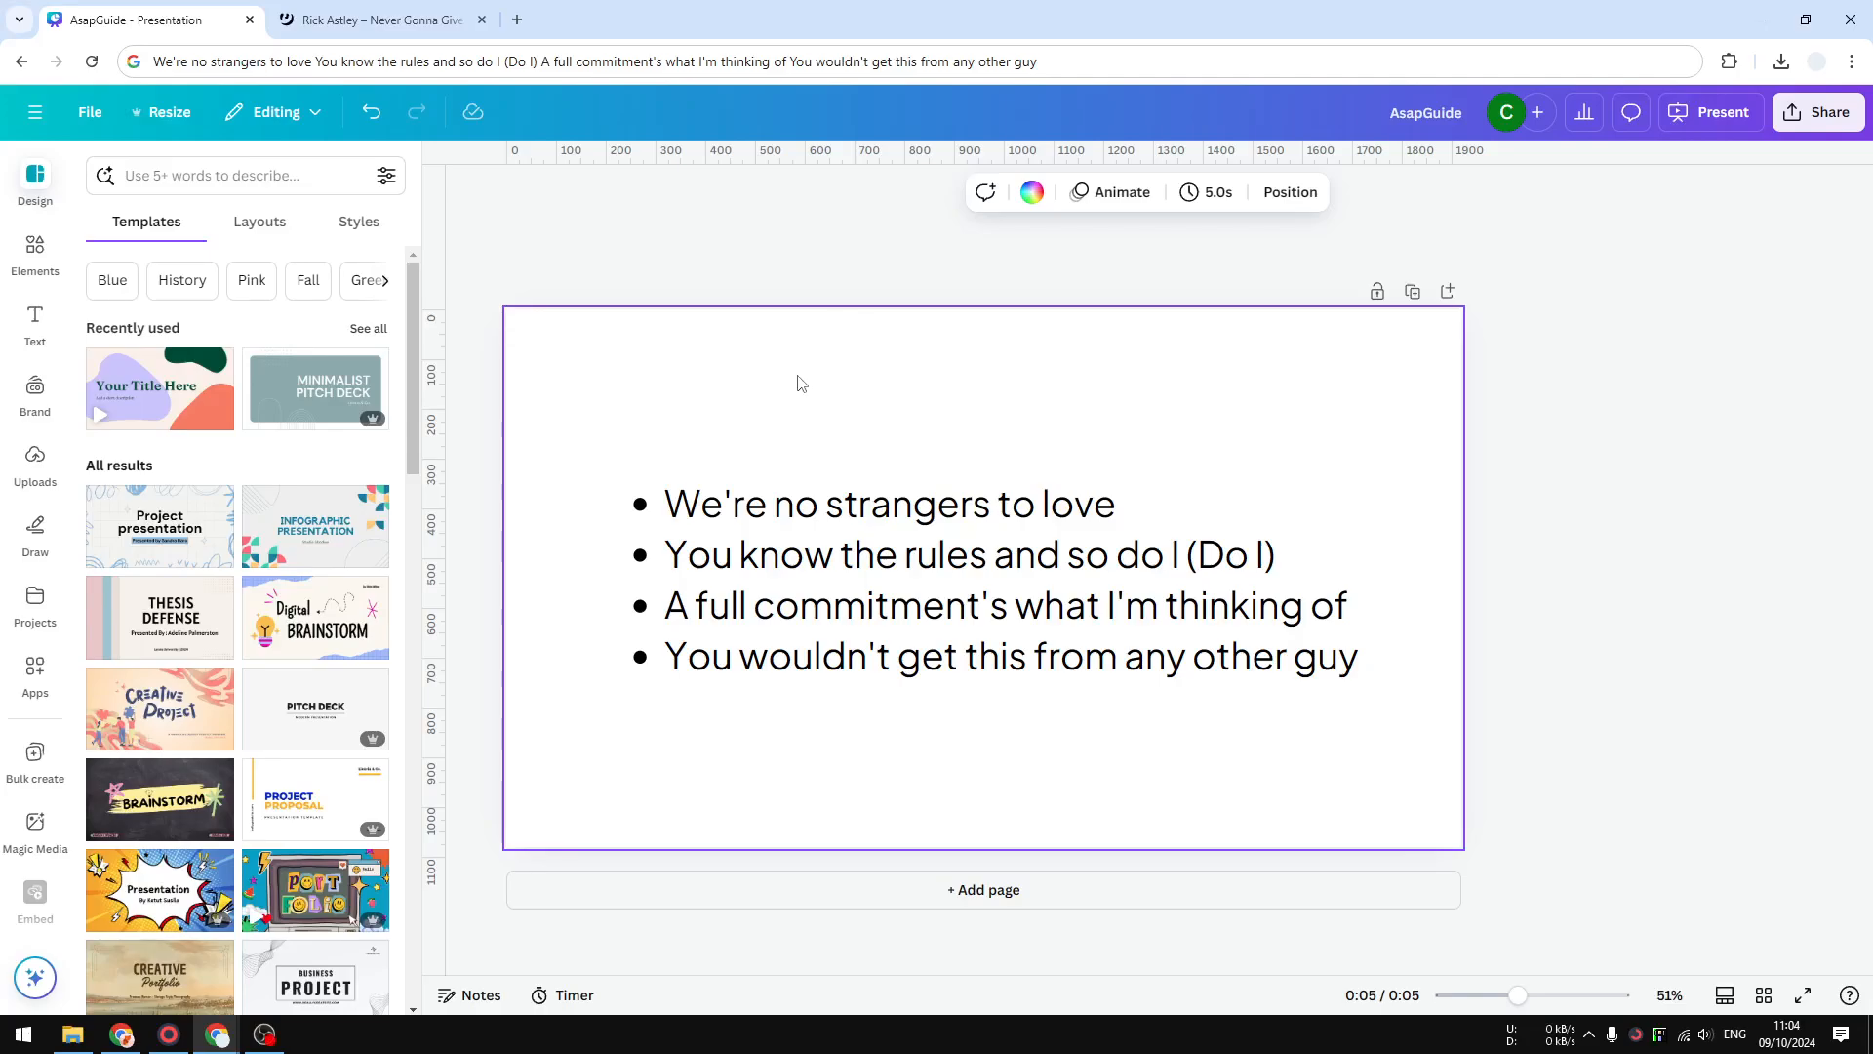
# Select the four-line bulleted text box and open Animate, checking Page then Text effects.
pyautogui.click(986, 605)
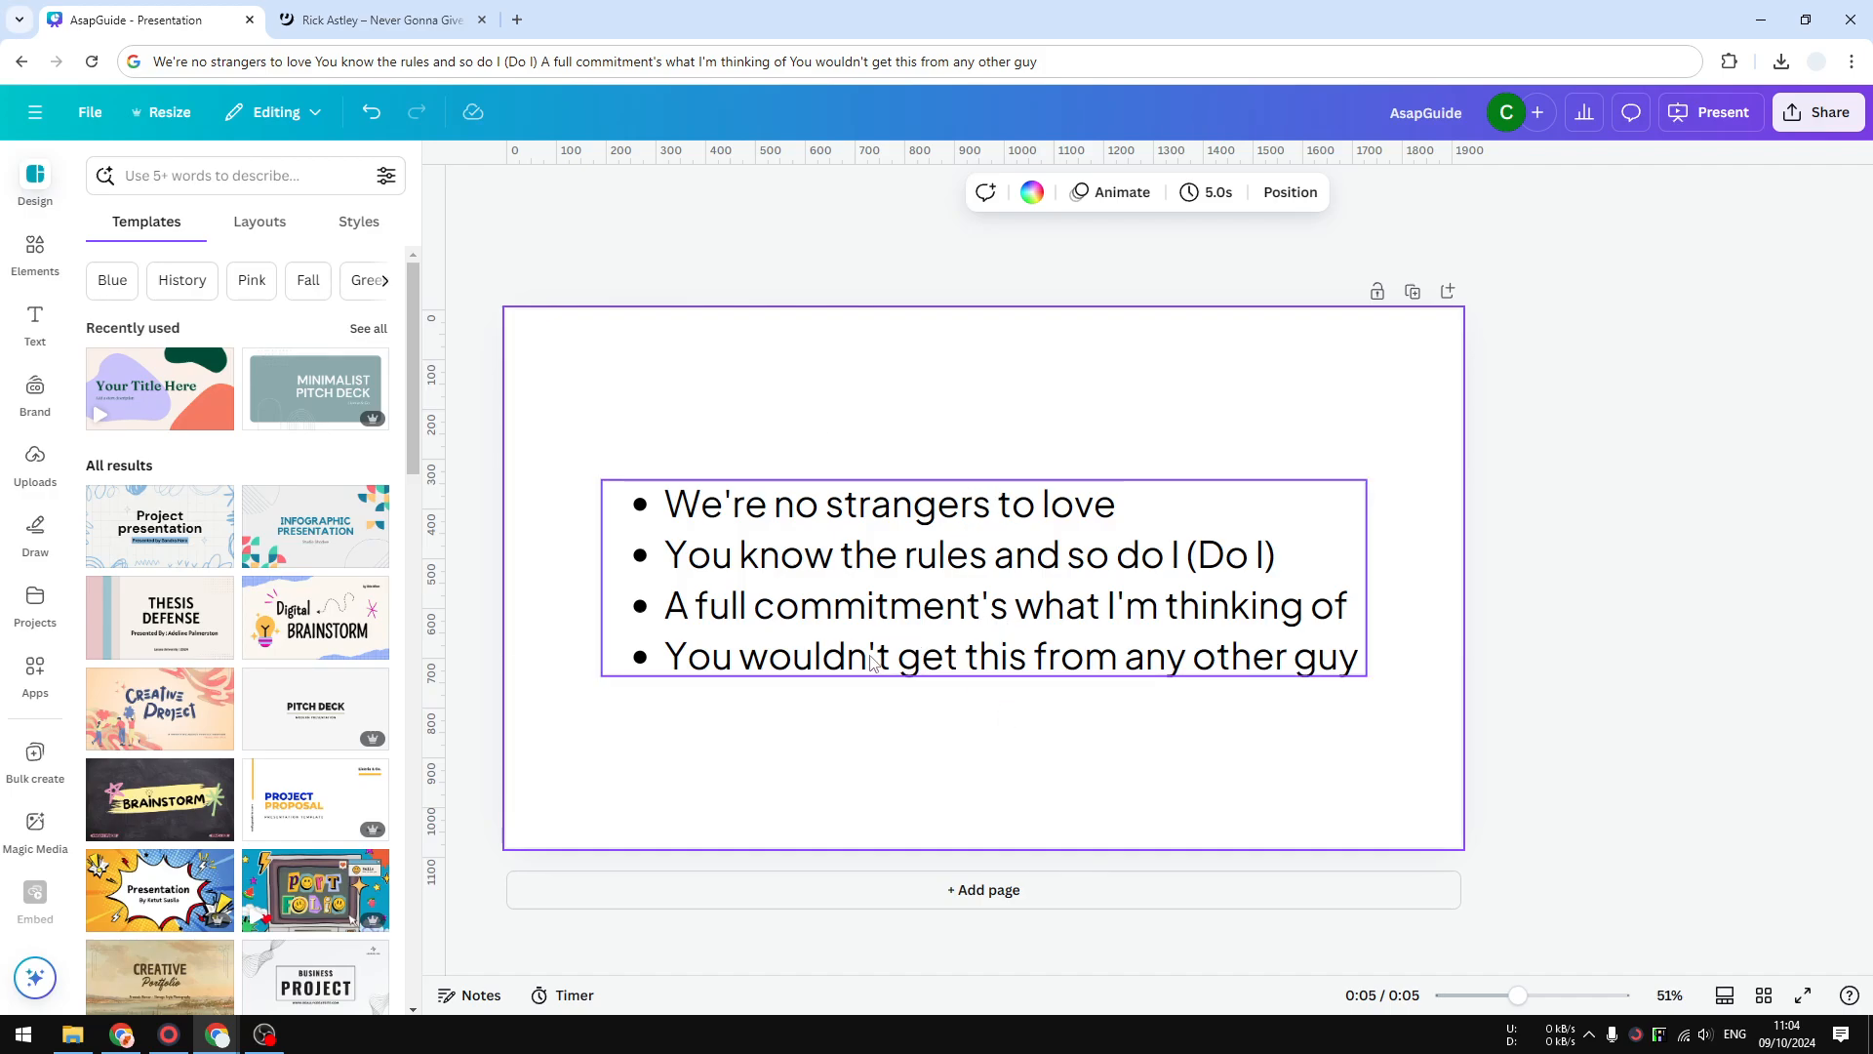
pyautogui.click(949, 427)
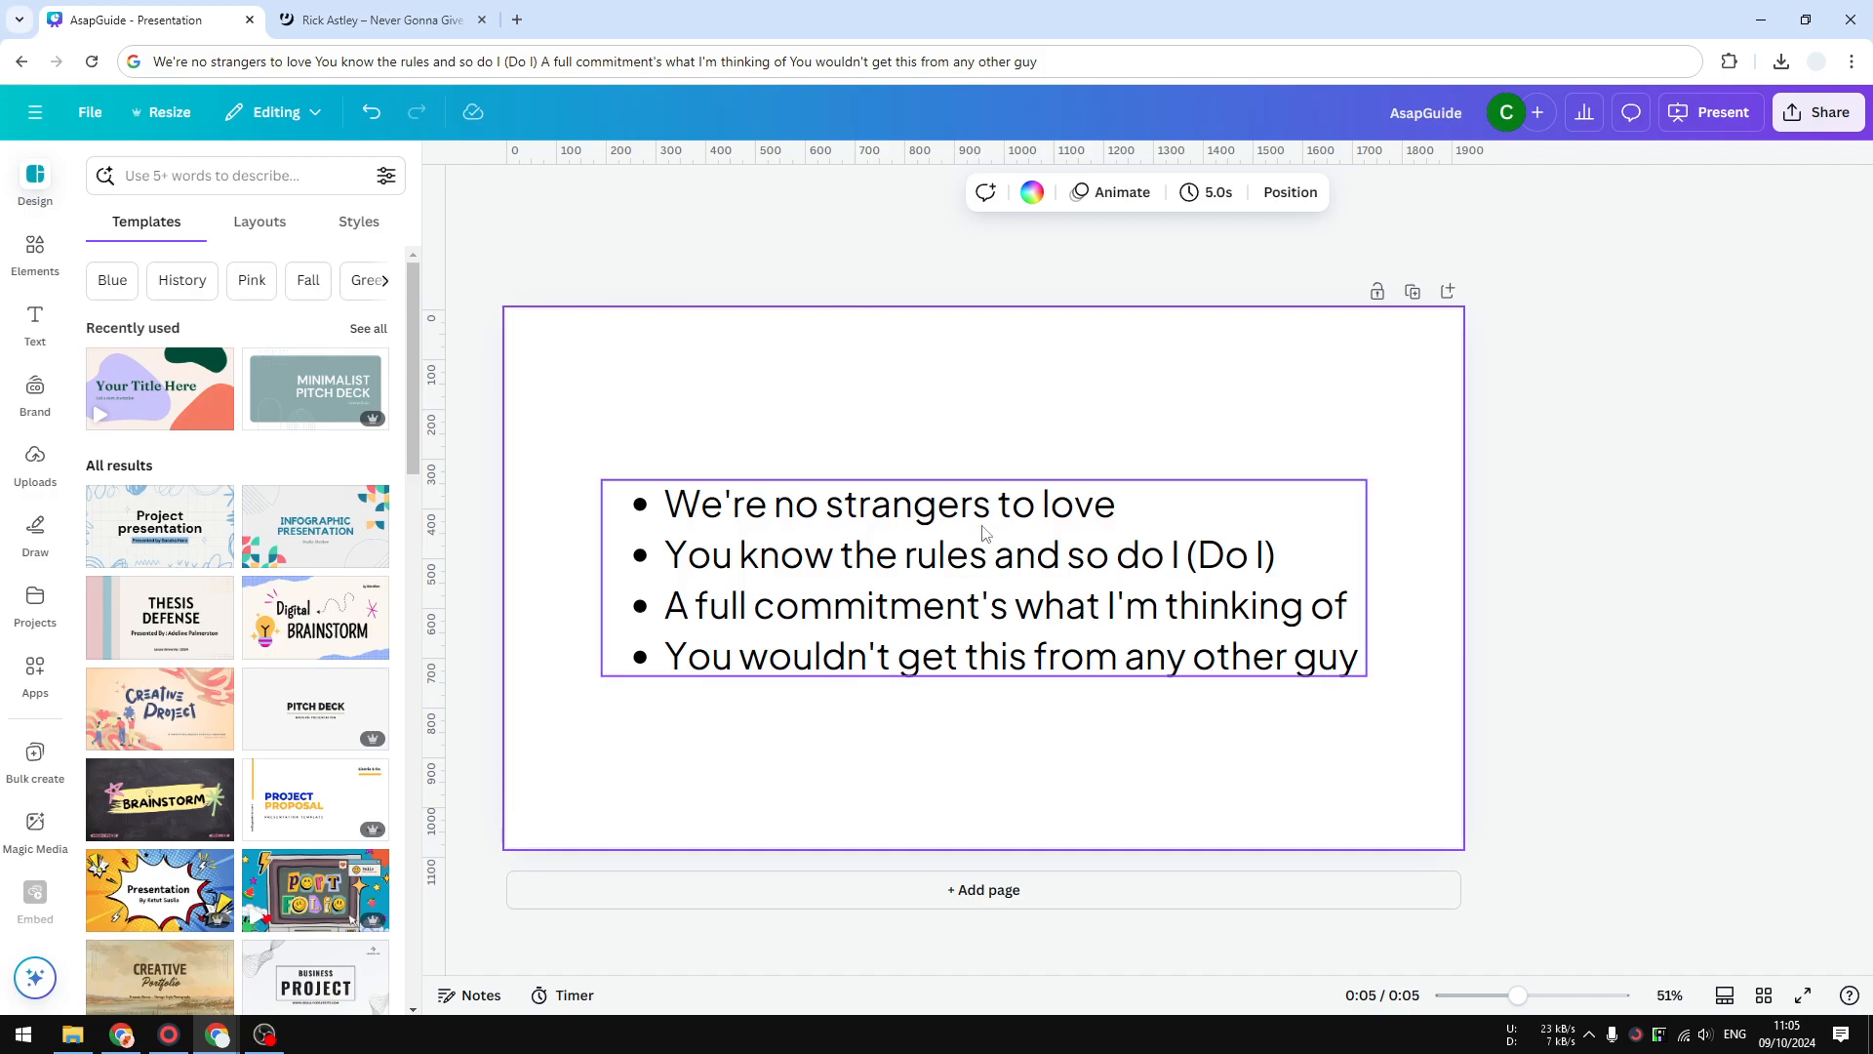
pyautogui.moveTo(733, 536)
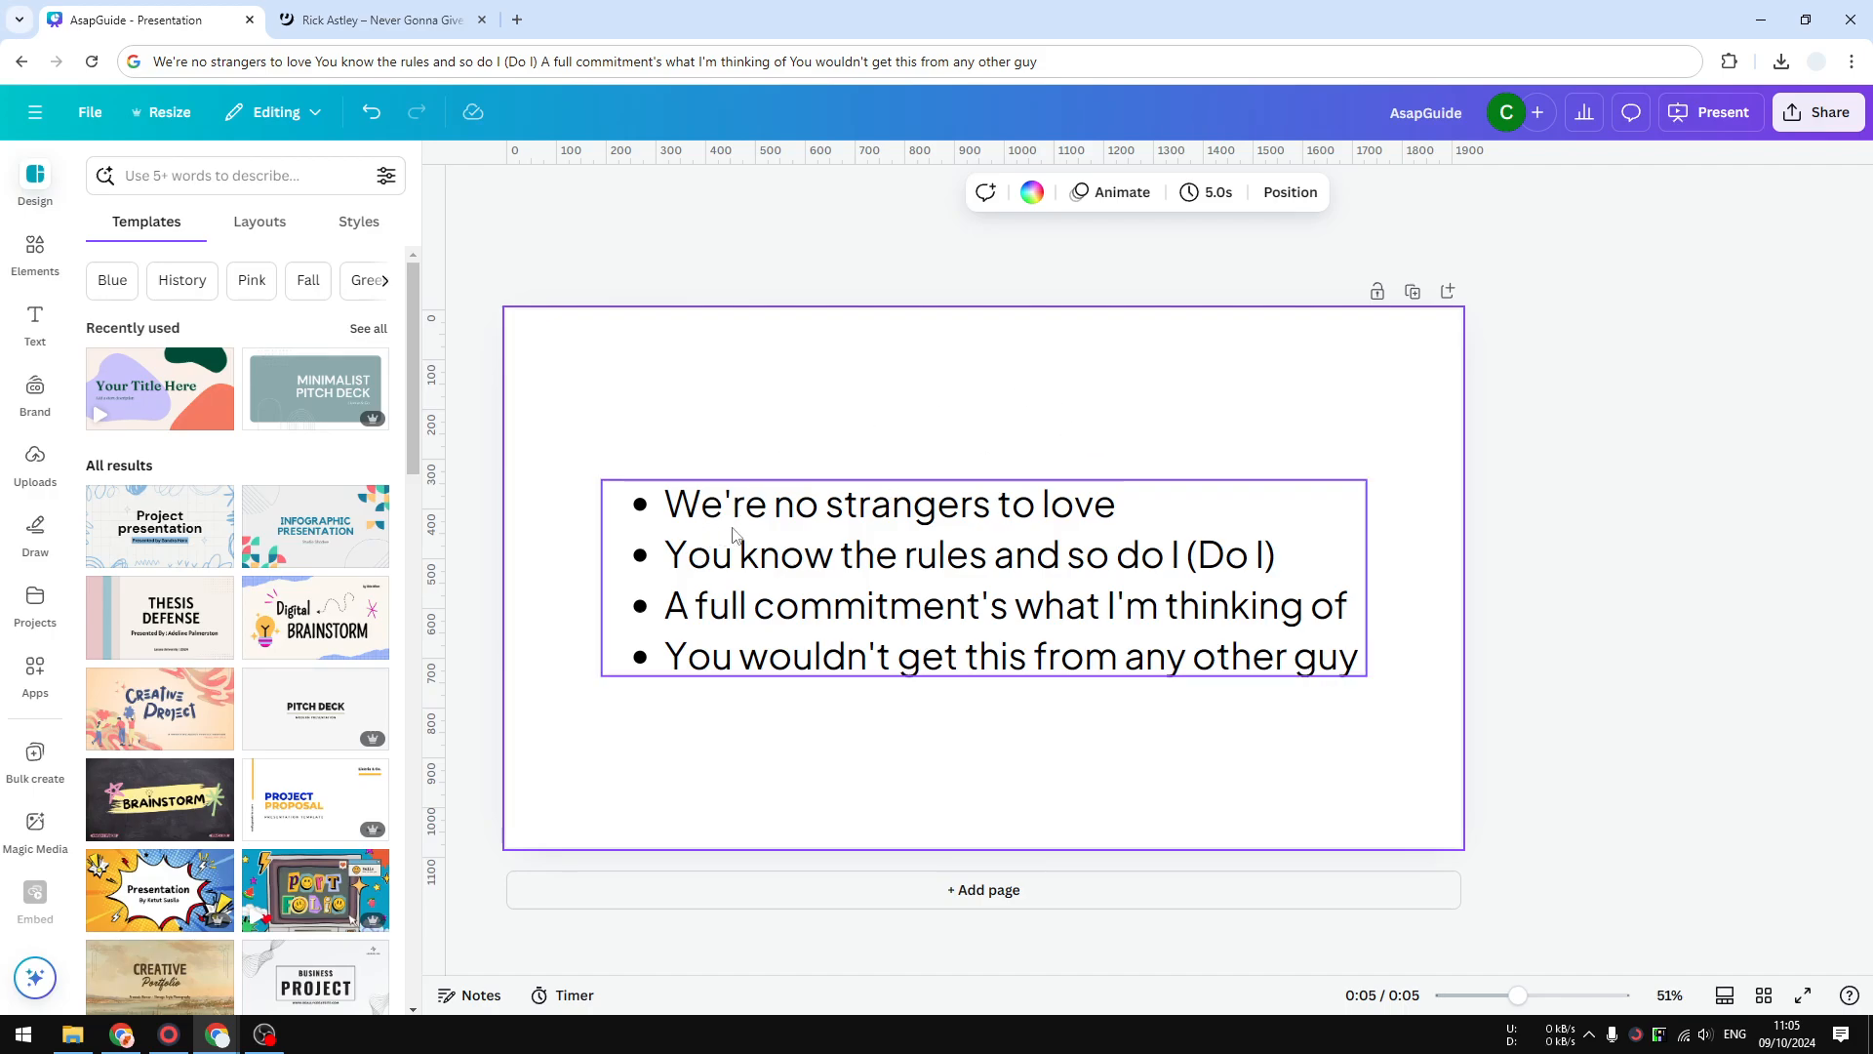
pyautogui.moveTo(876, 589)
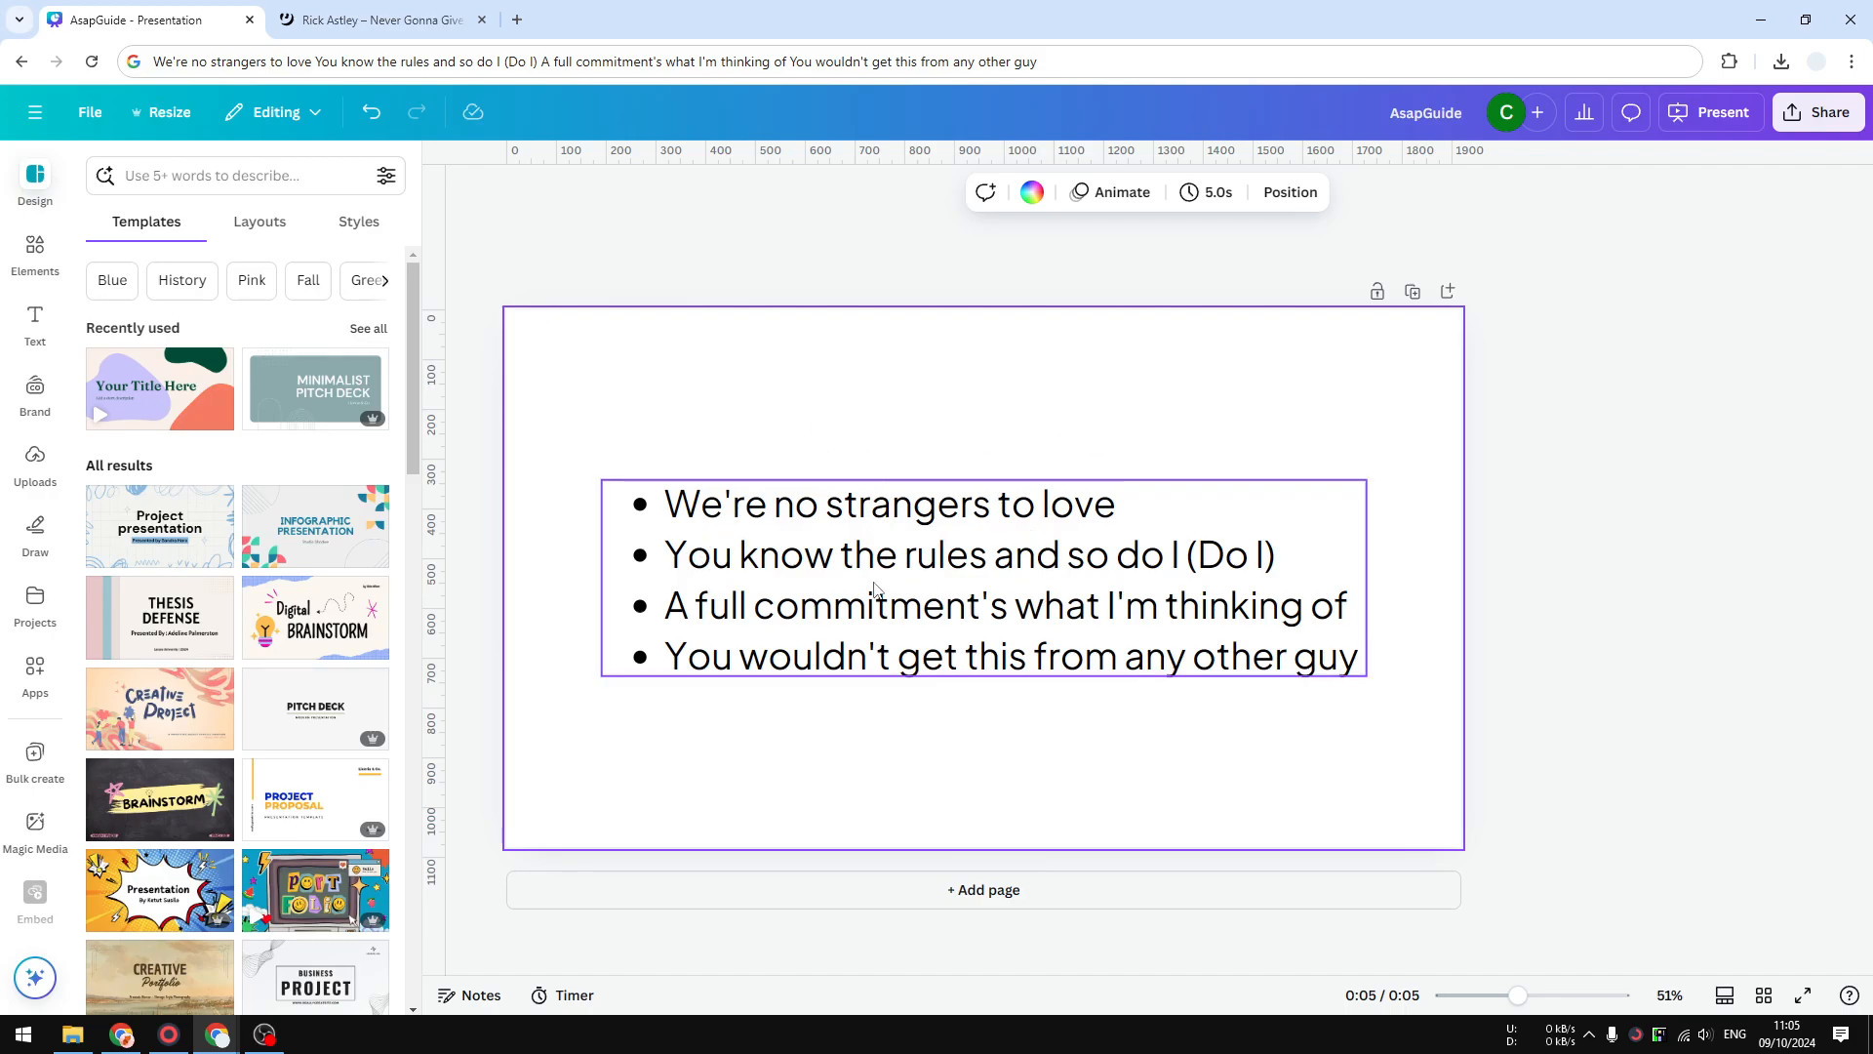
pyautogui.moveTo(1188, 517)
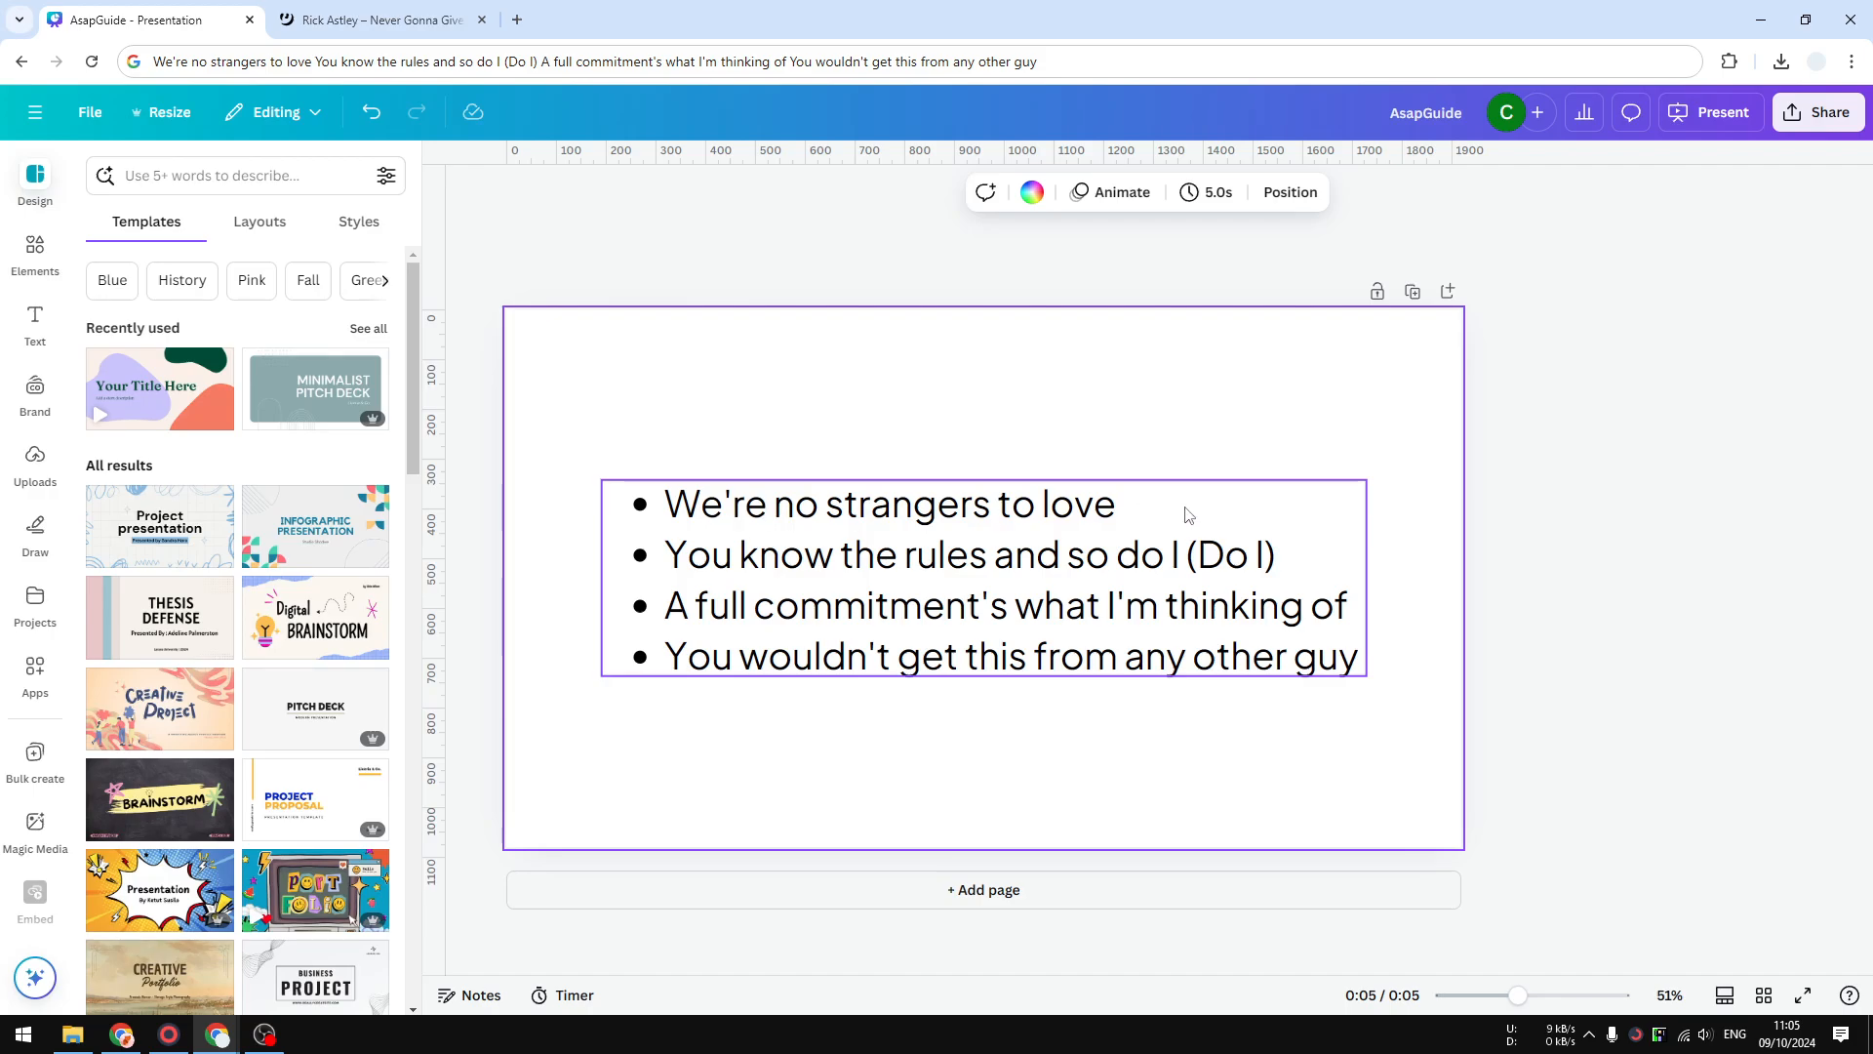
pyautogui.moveTo(901, 587)
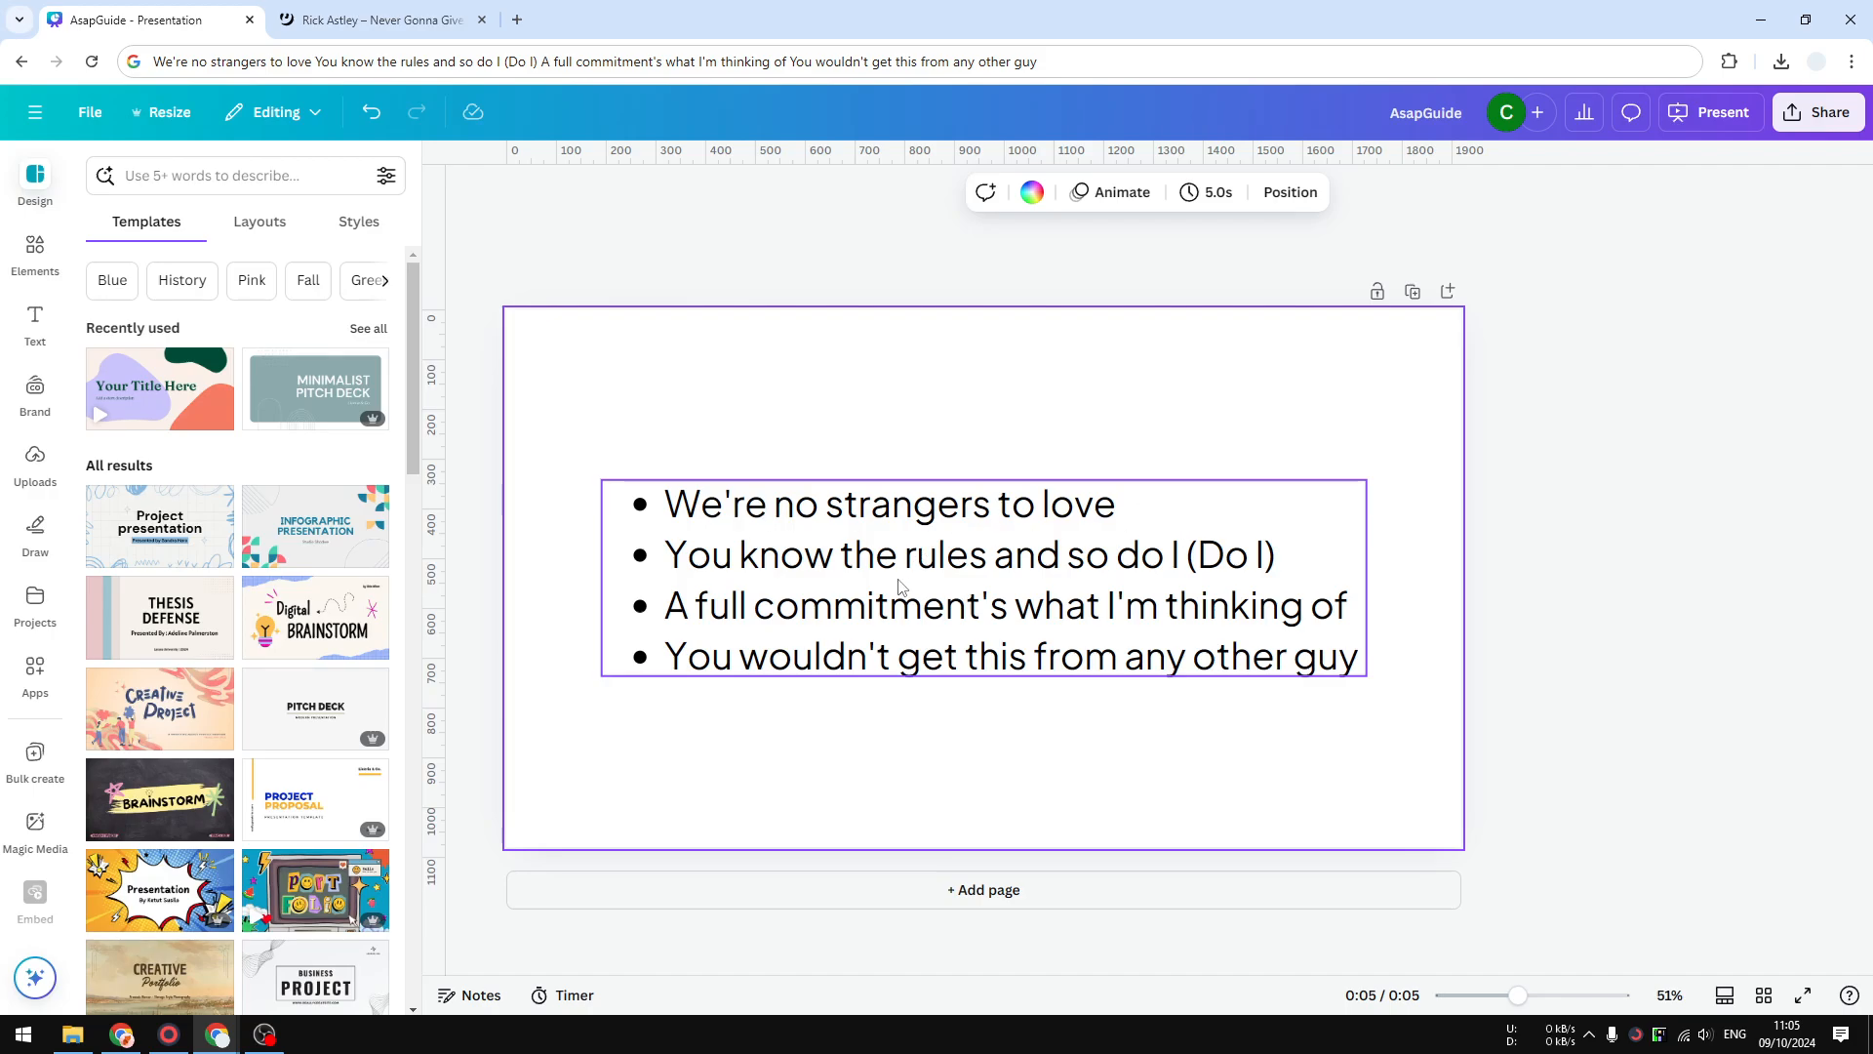
pyautogui.moveTo(611, 518)
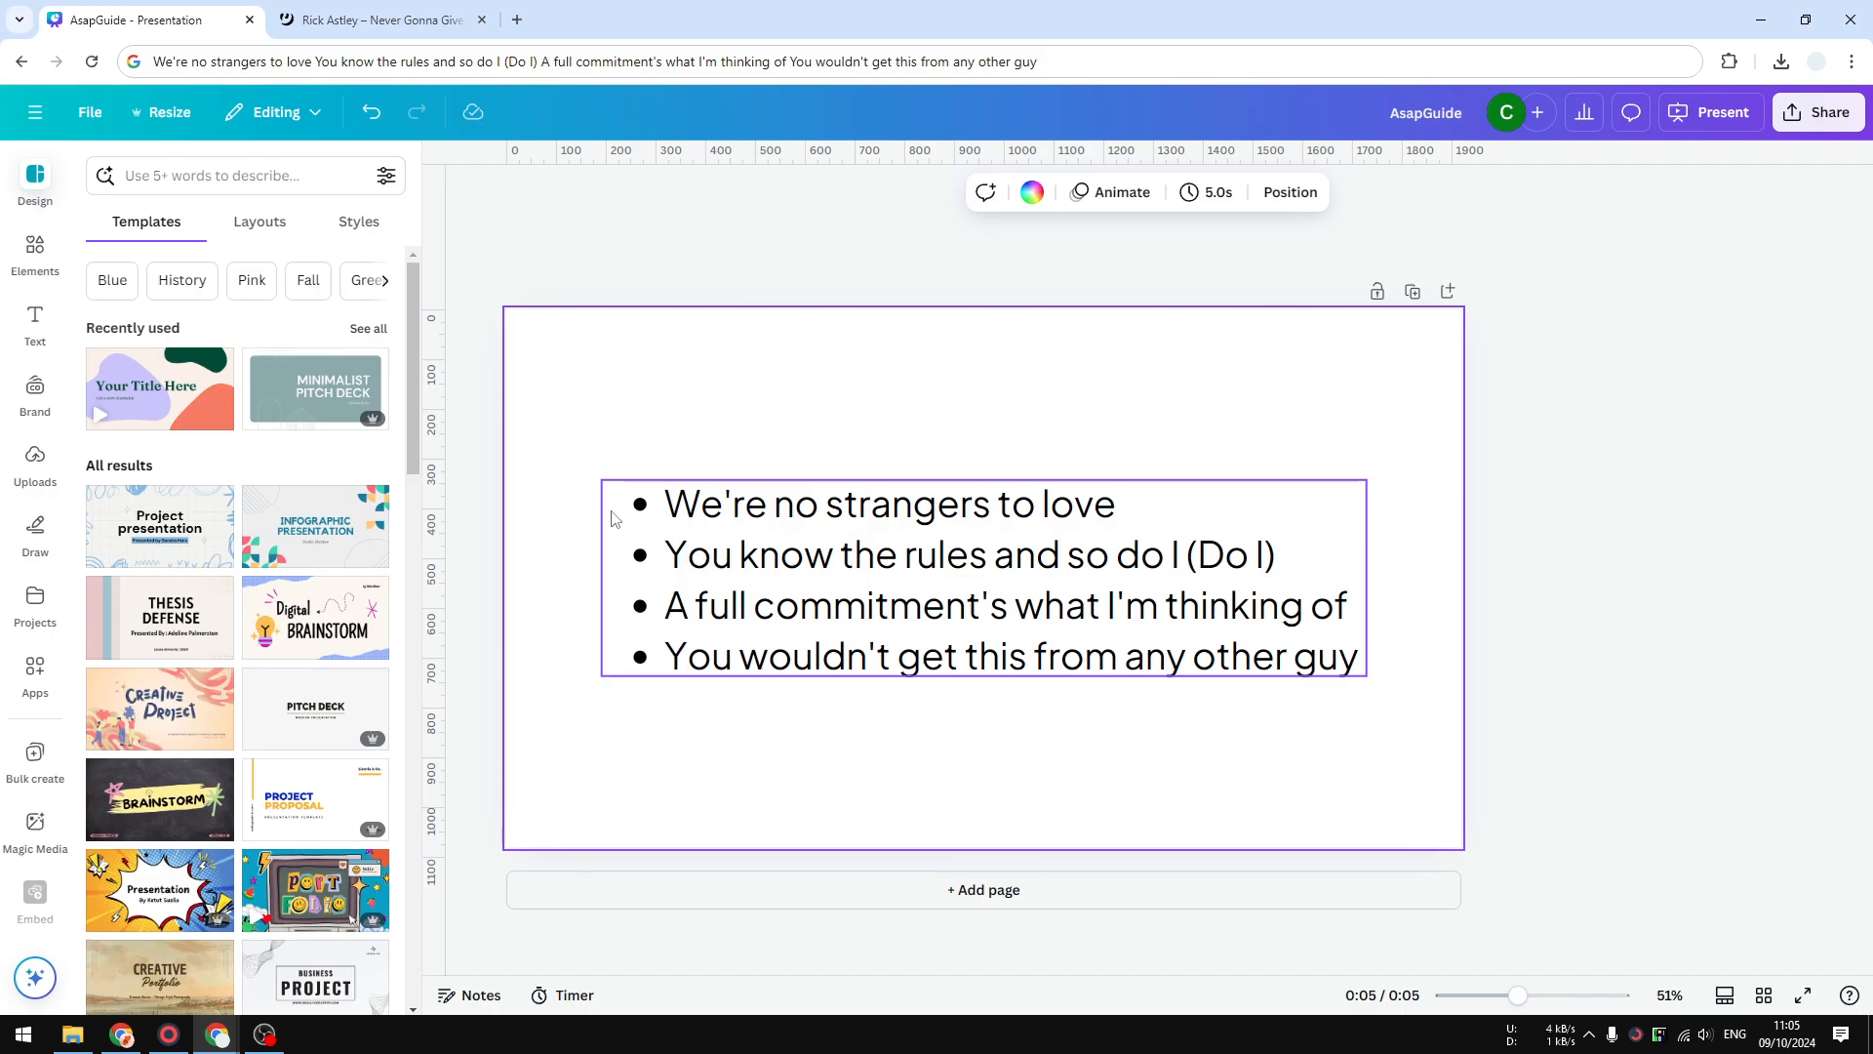
pyautogui.moveTo(750, 582)
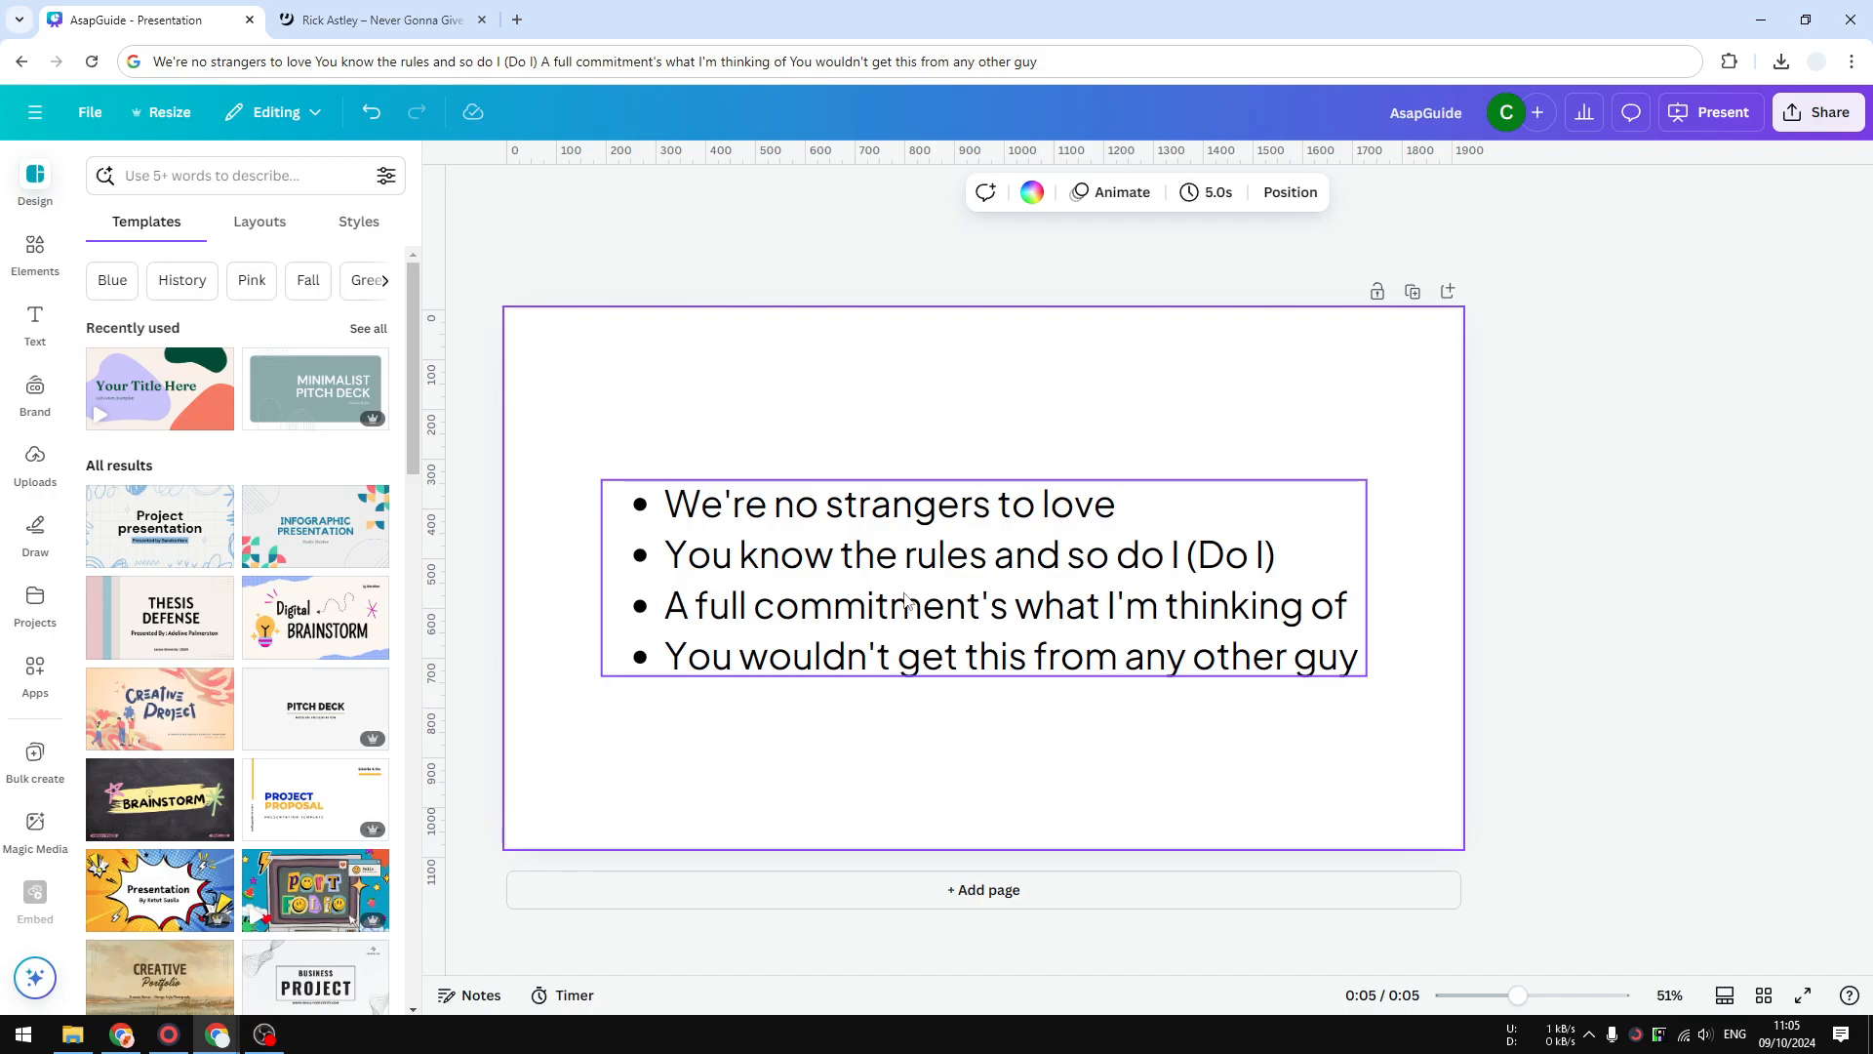
pyautogui.click(733, 431)
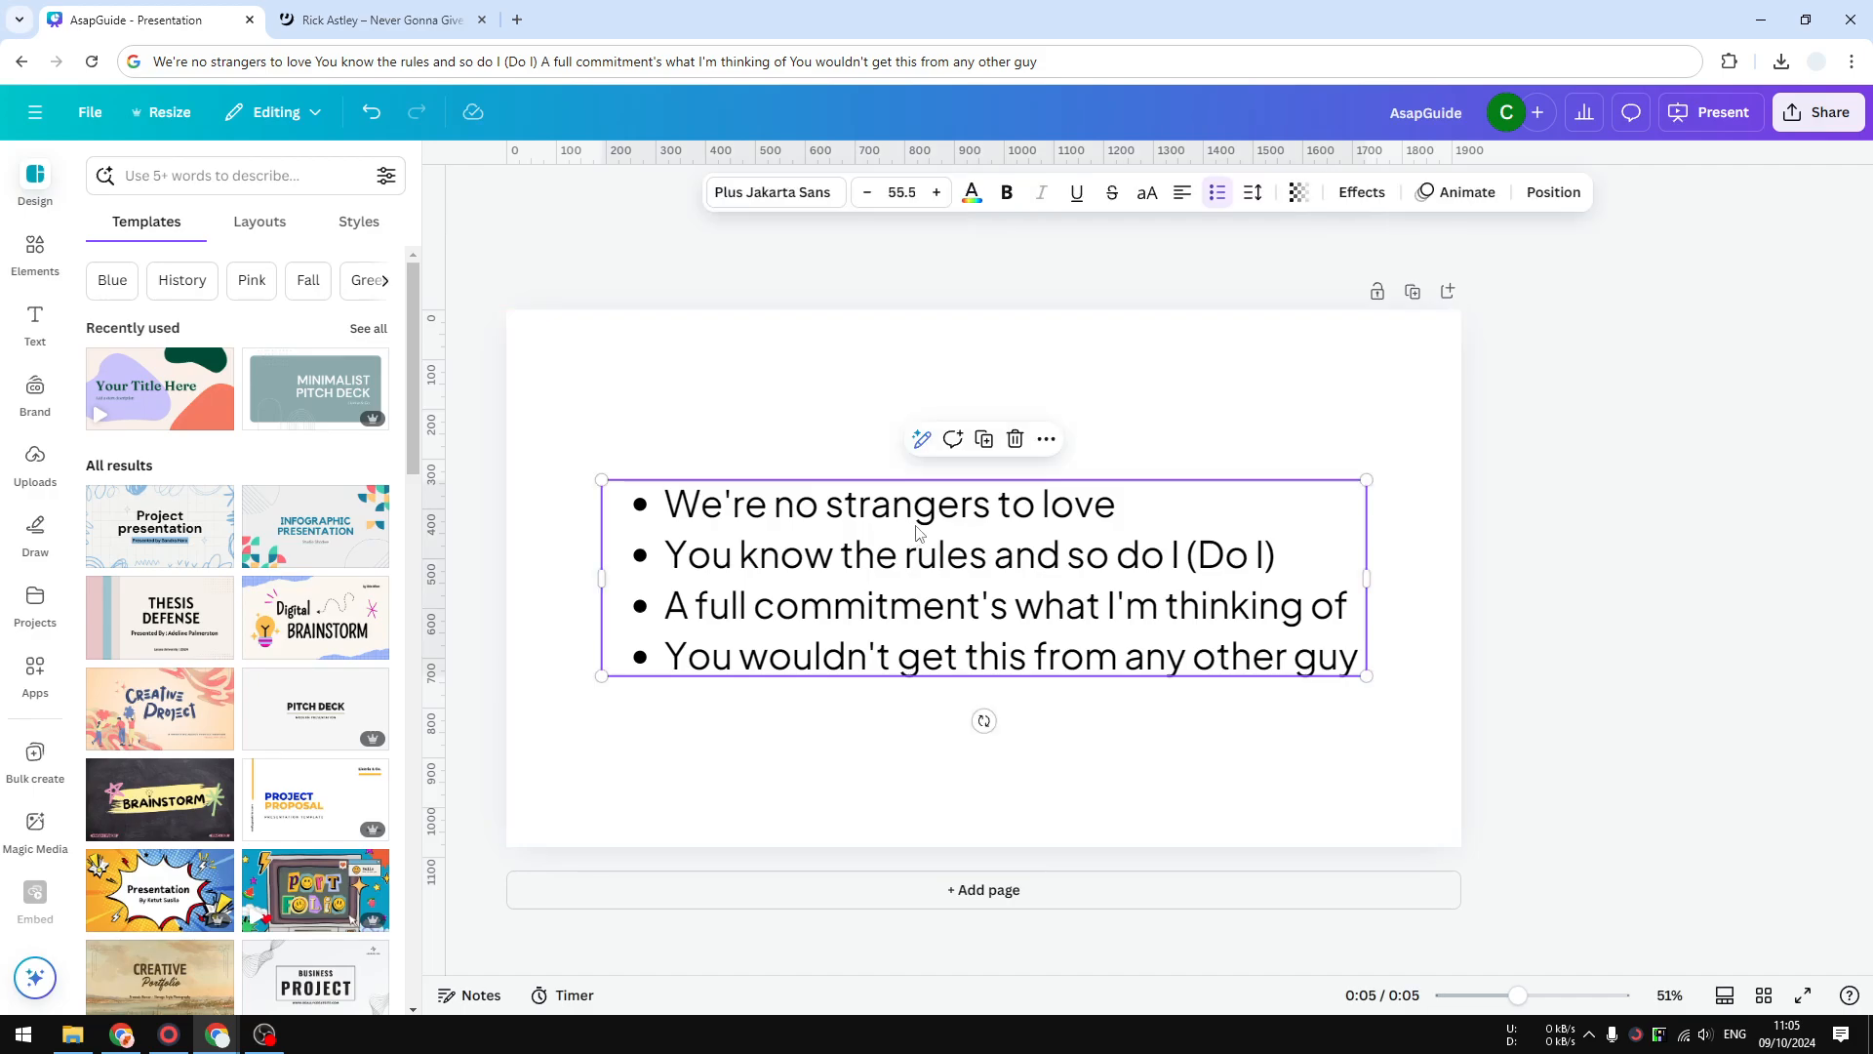
pyautogui.moveTo(1447, 212)
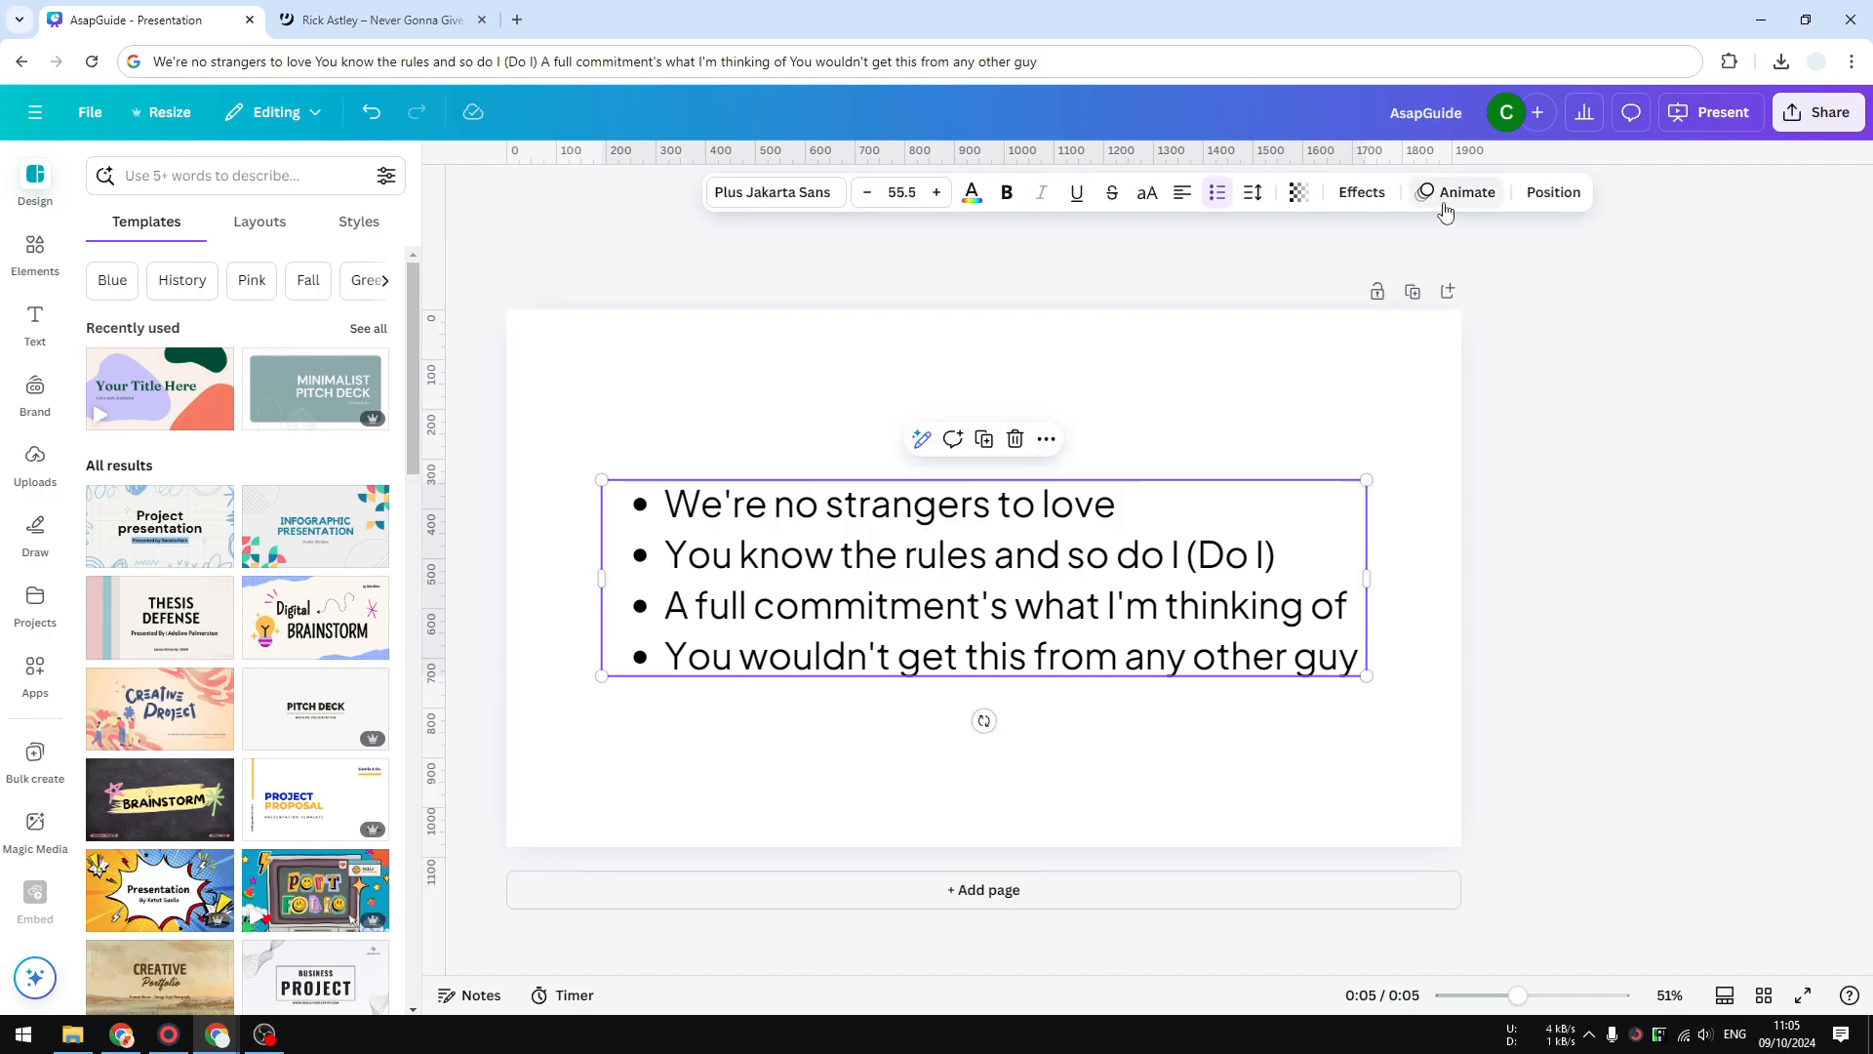
pyautogui.click(1464, 192)
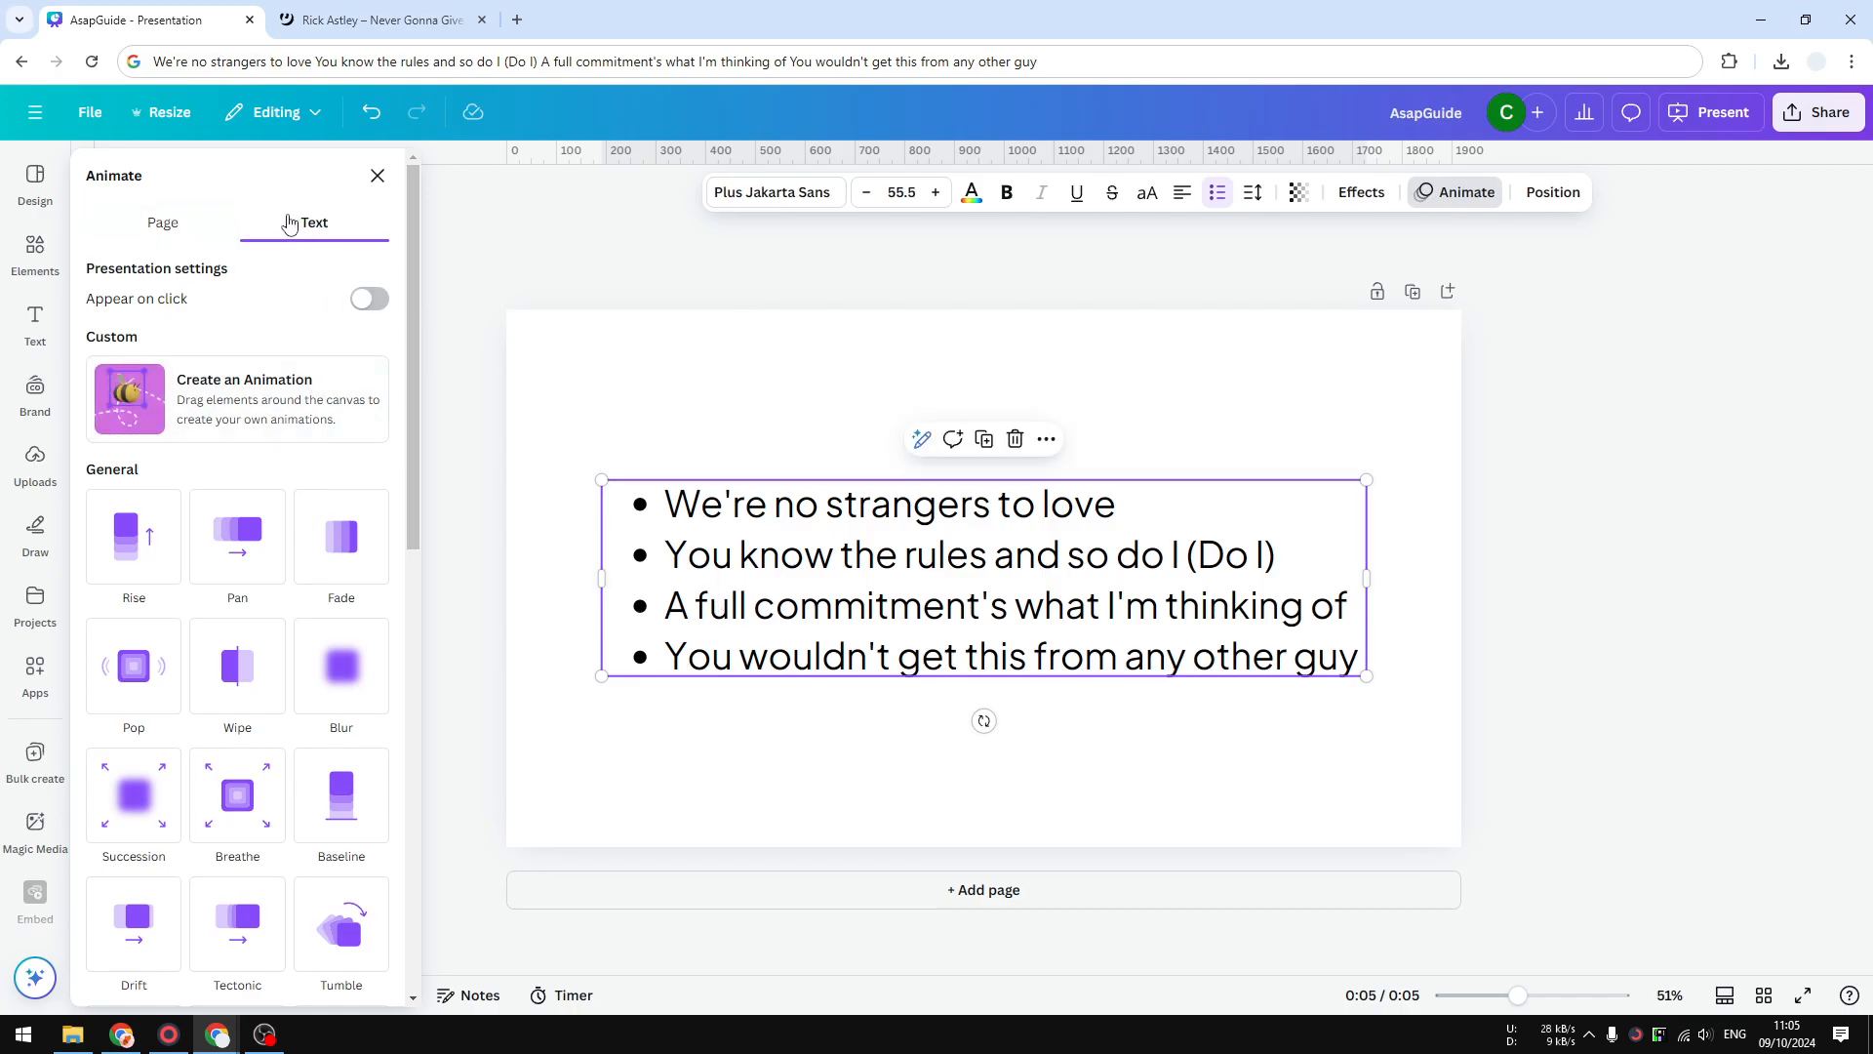
pyautogui.click(161, 224)
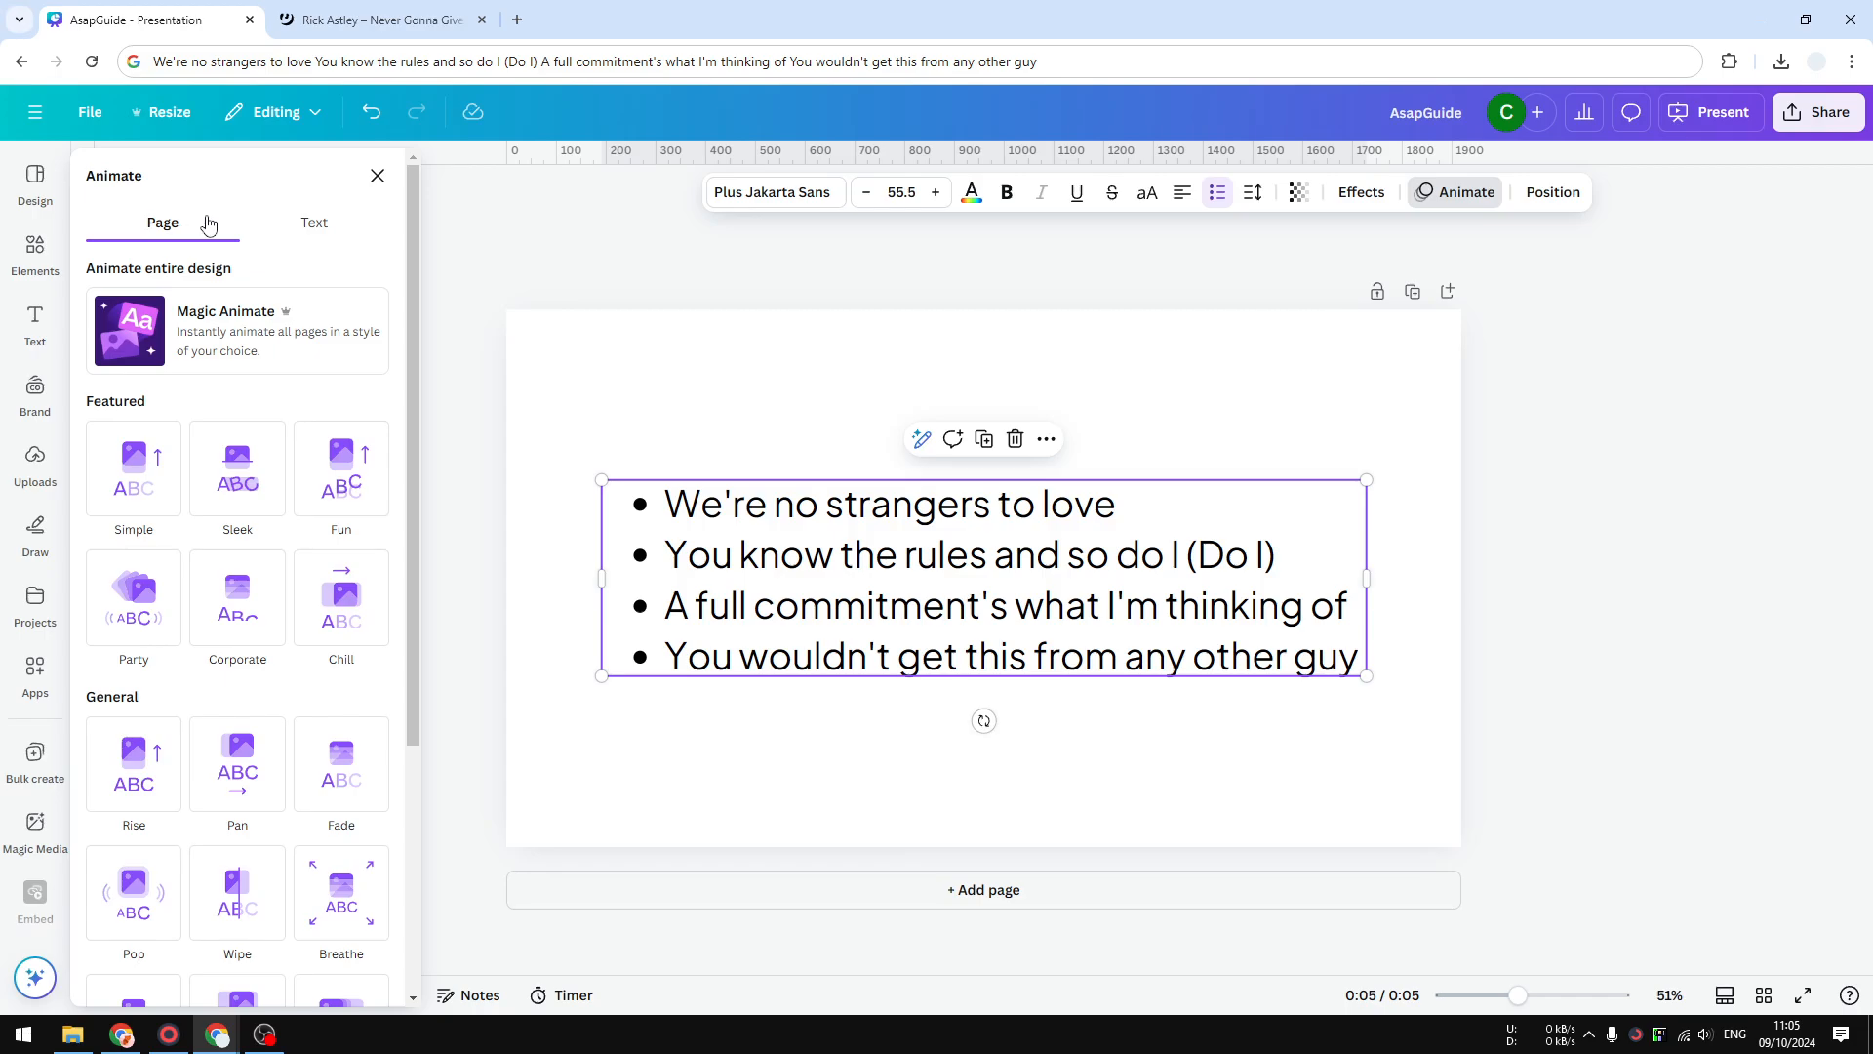
pyautogui.click(313, 224)
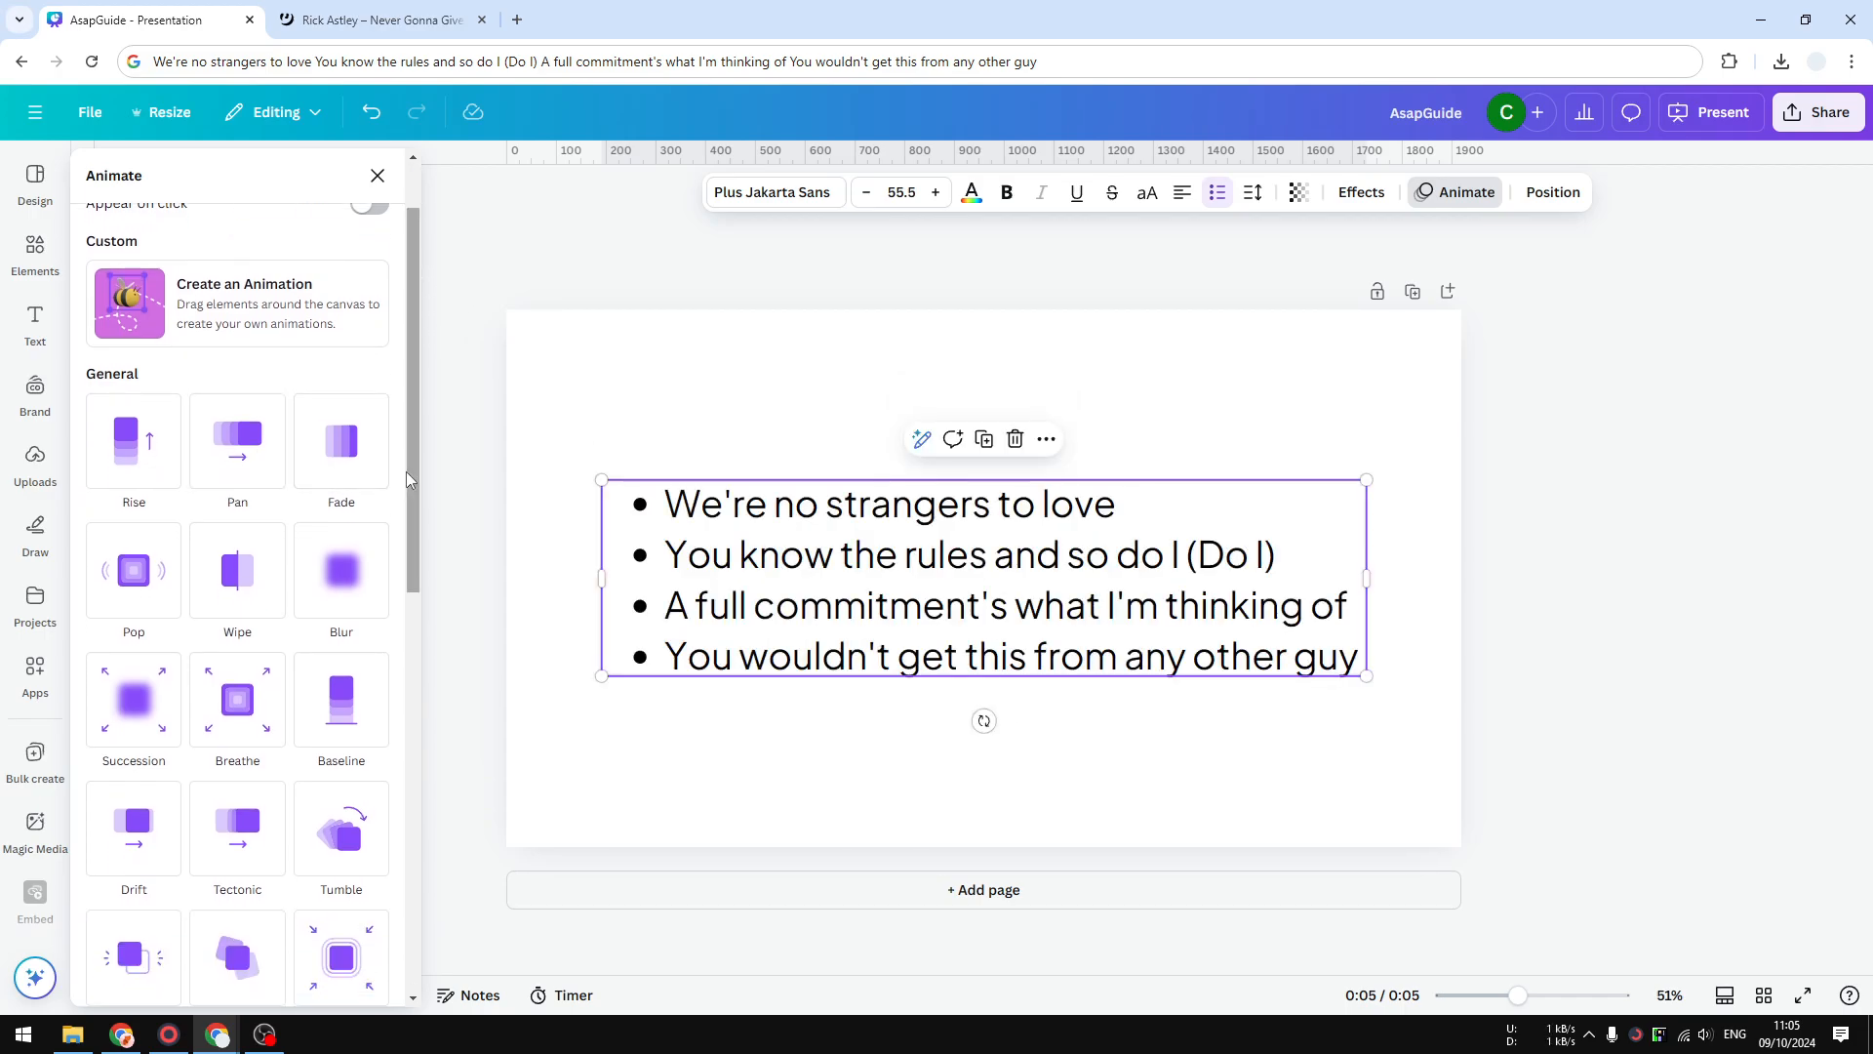
# Preview Ascend, then Shift, then Ascend again on the lyrics text.
pyautogui.scroll(-3)
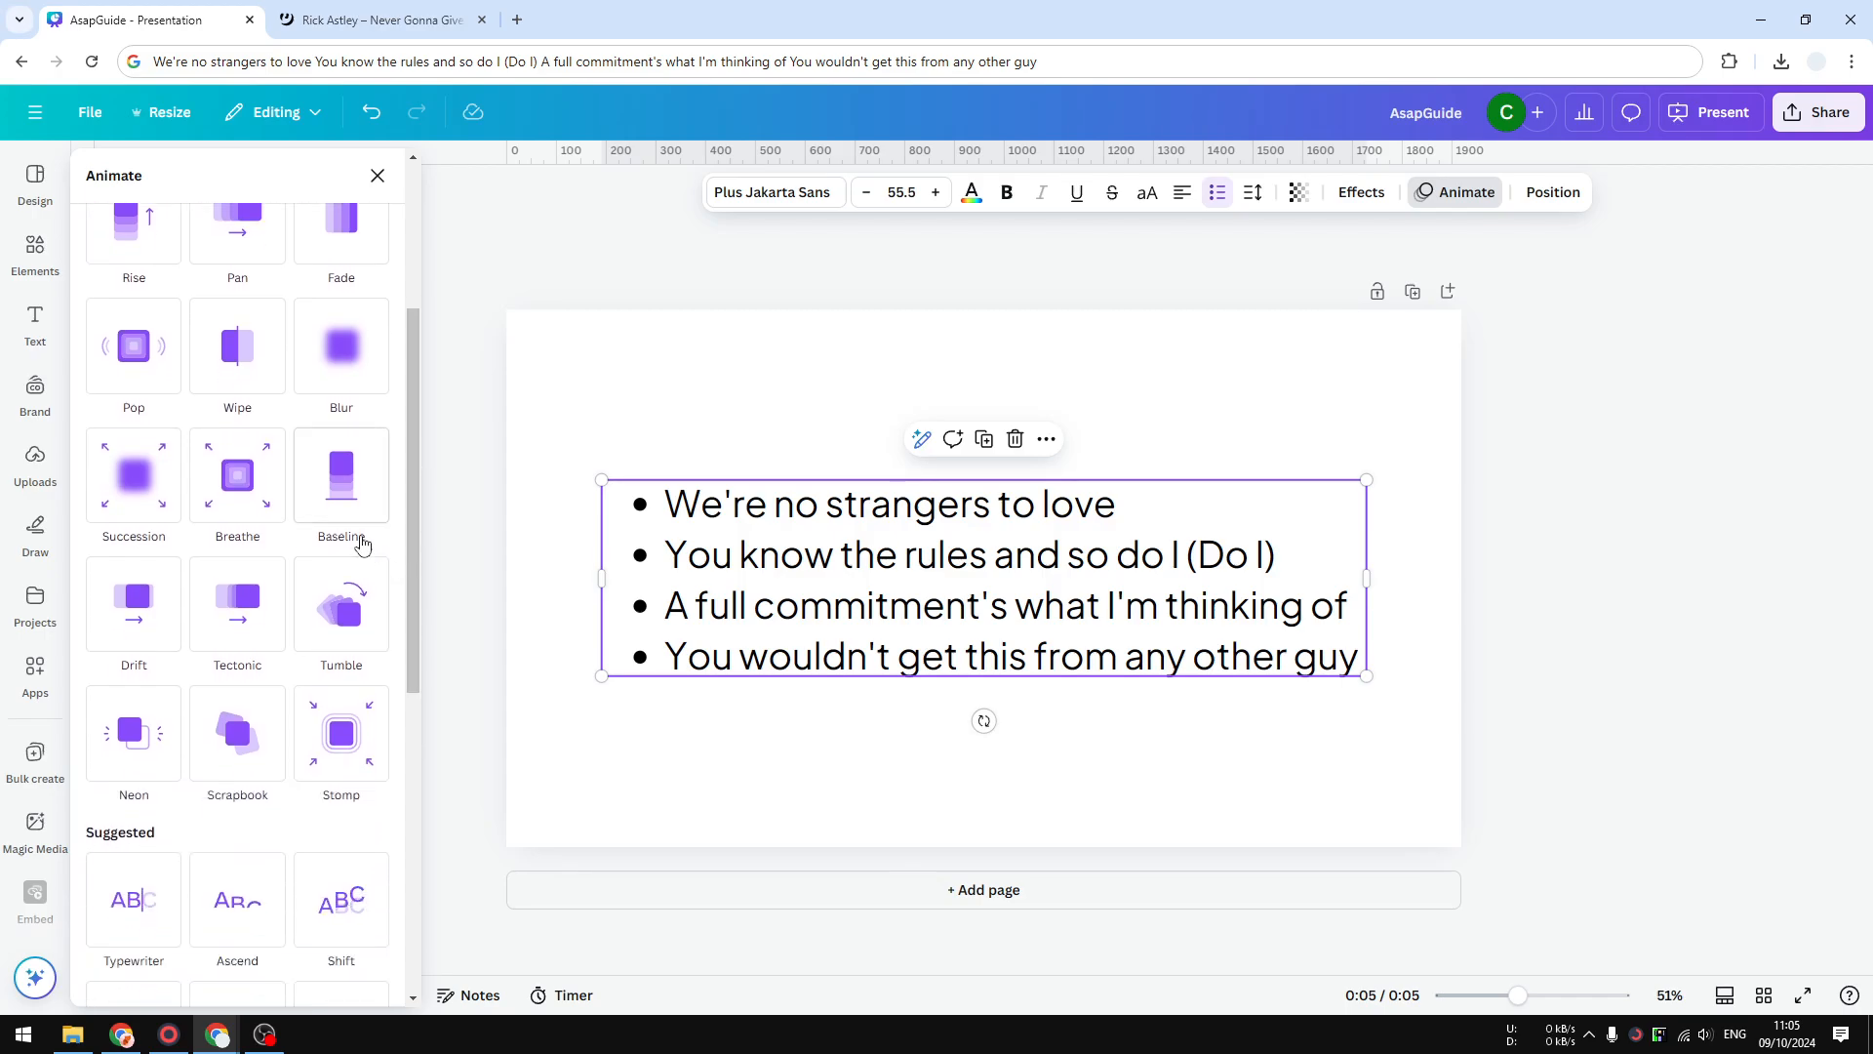
pyautogui.moveTo(341, 474)
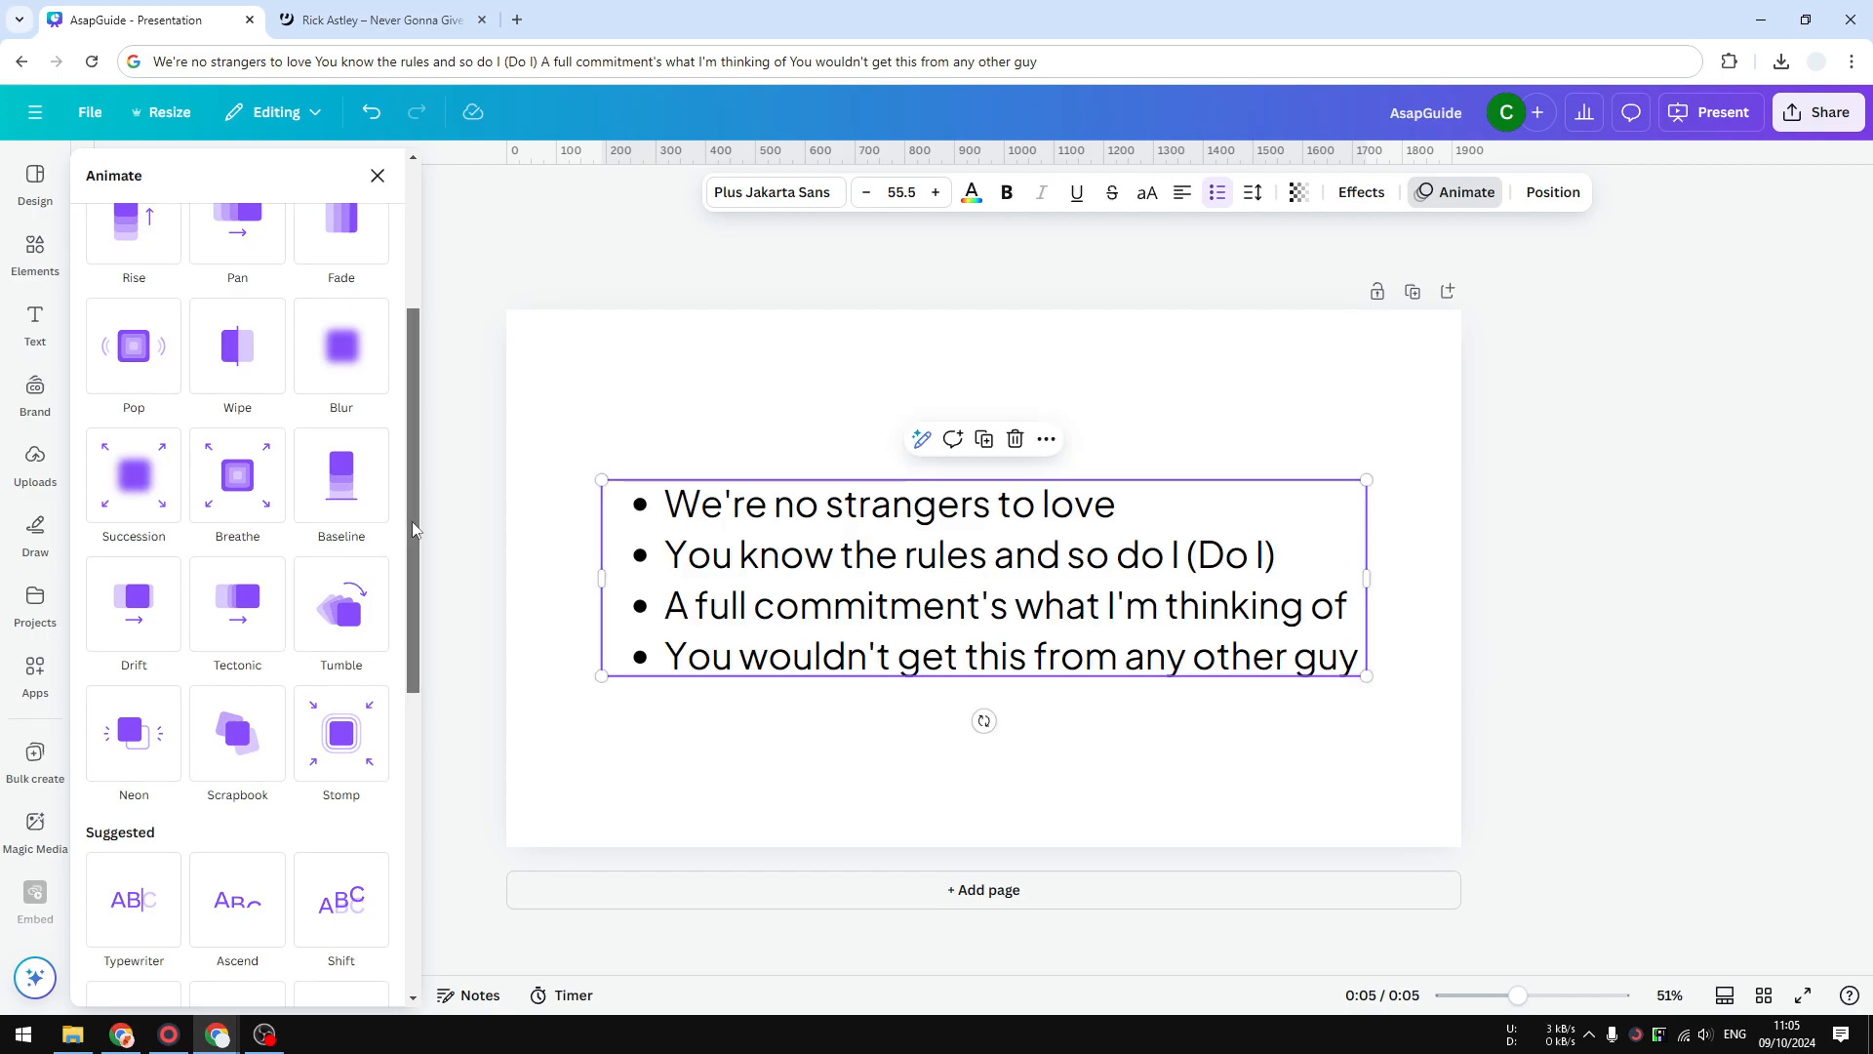
pyautogui.scroll(-3)
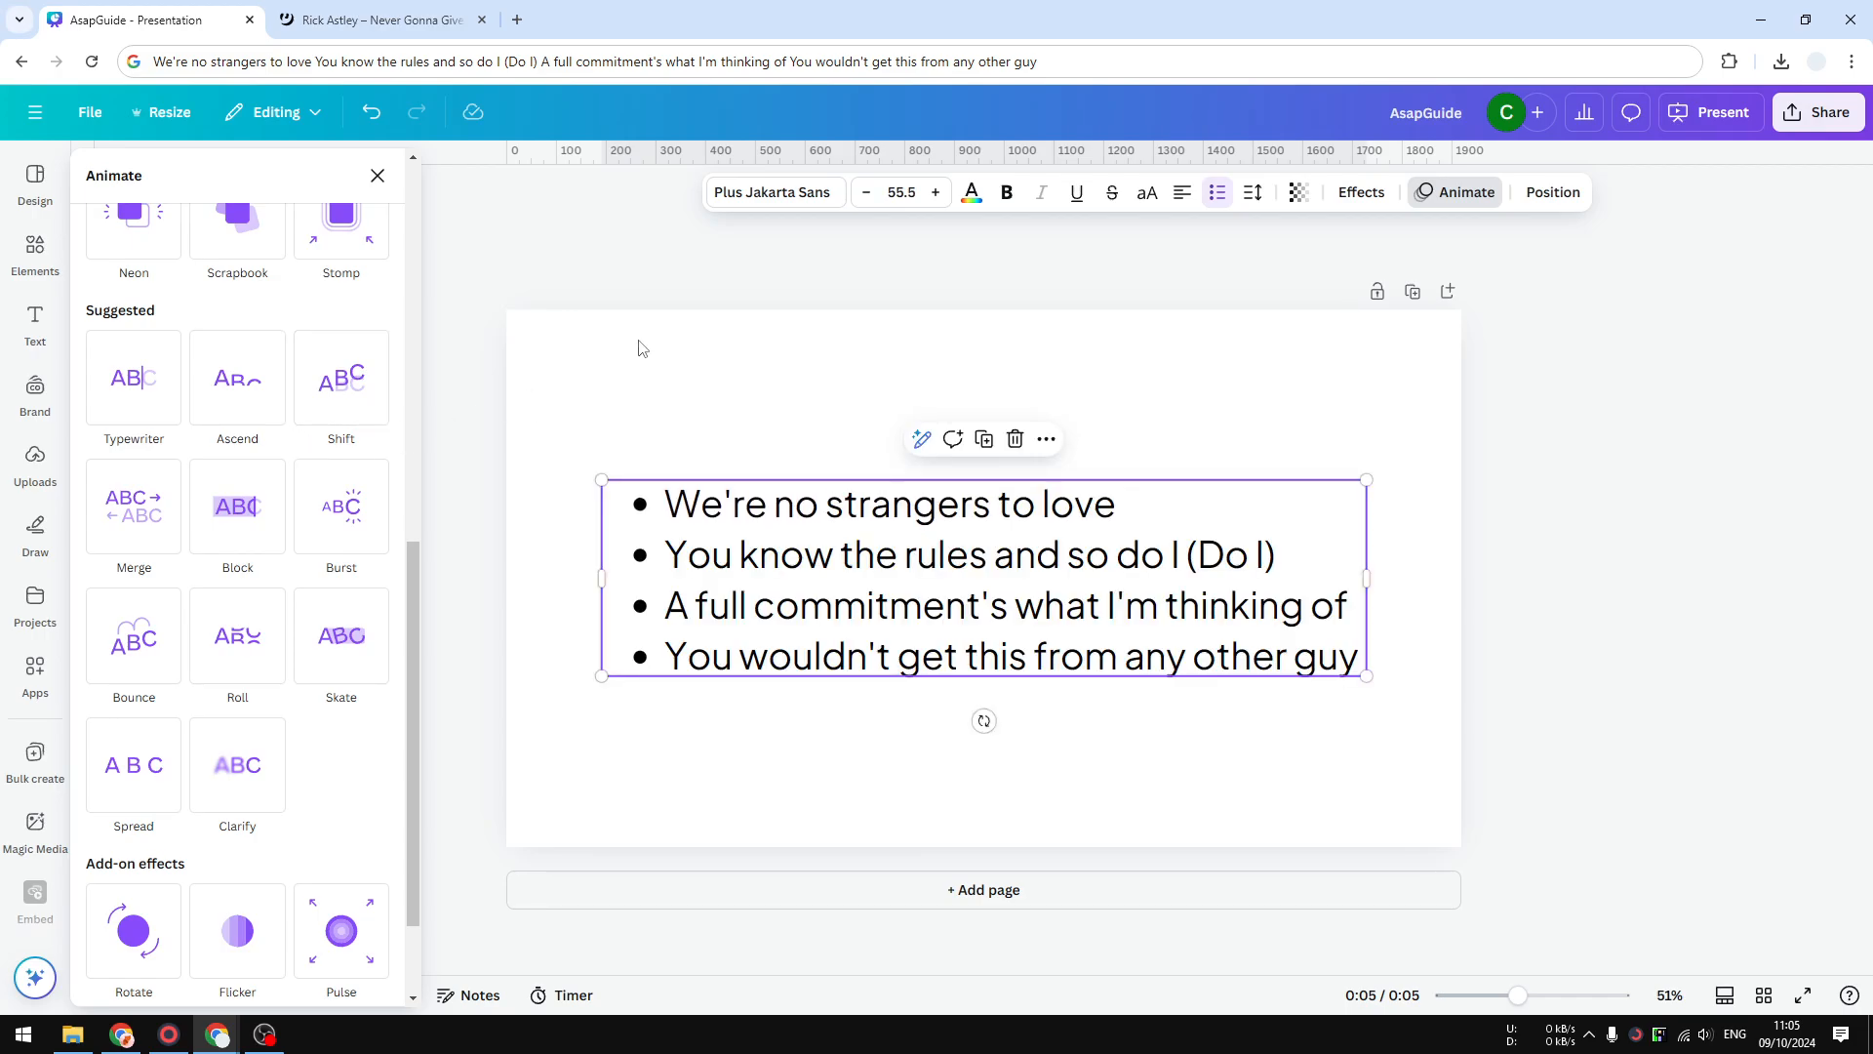
pyautogui.moveTo(585, 454)
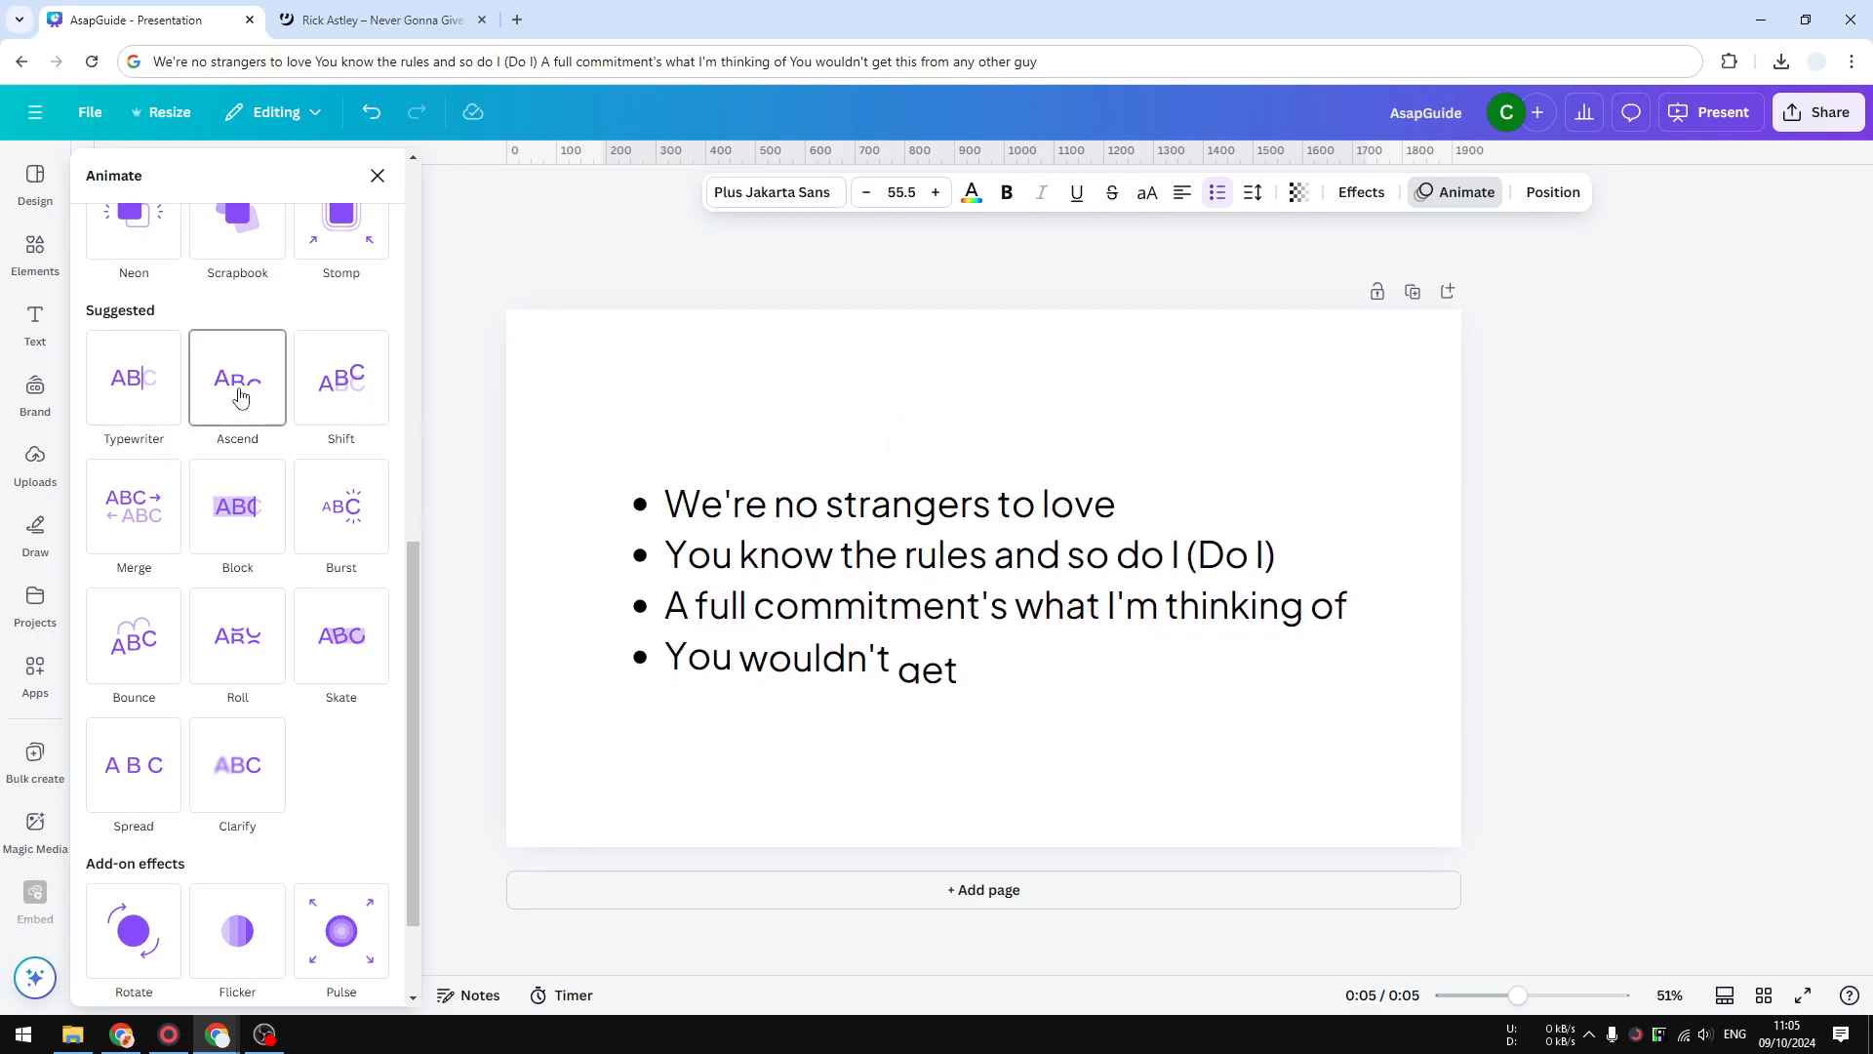
pyautogui.click(979, 580)
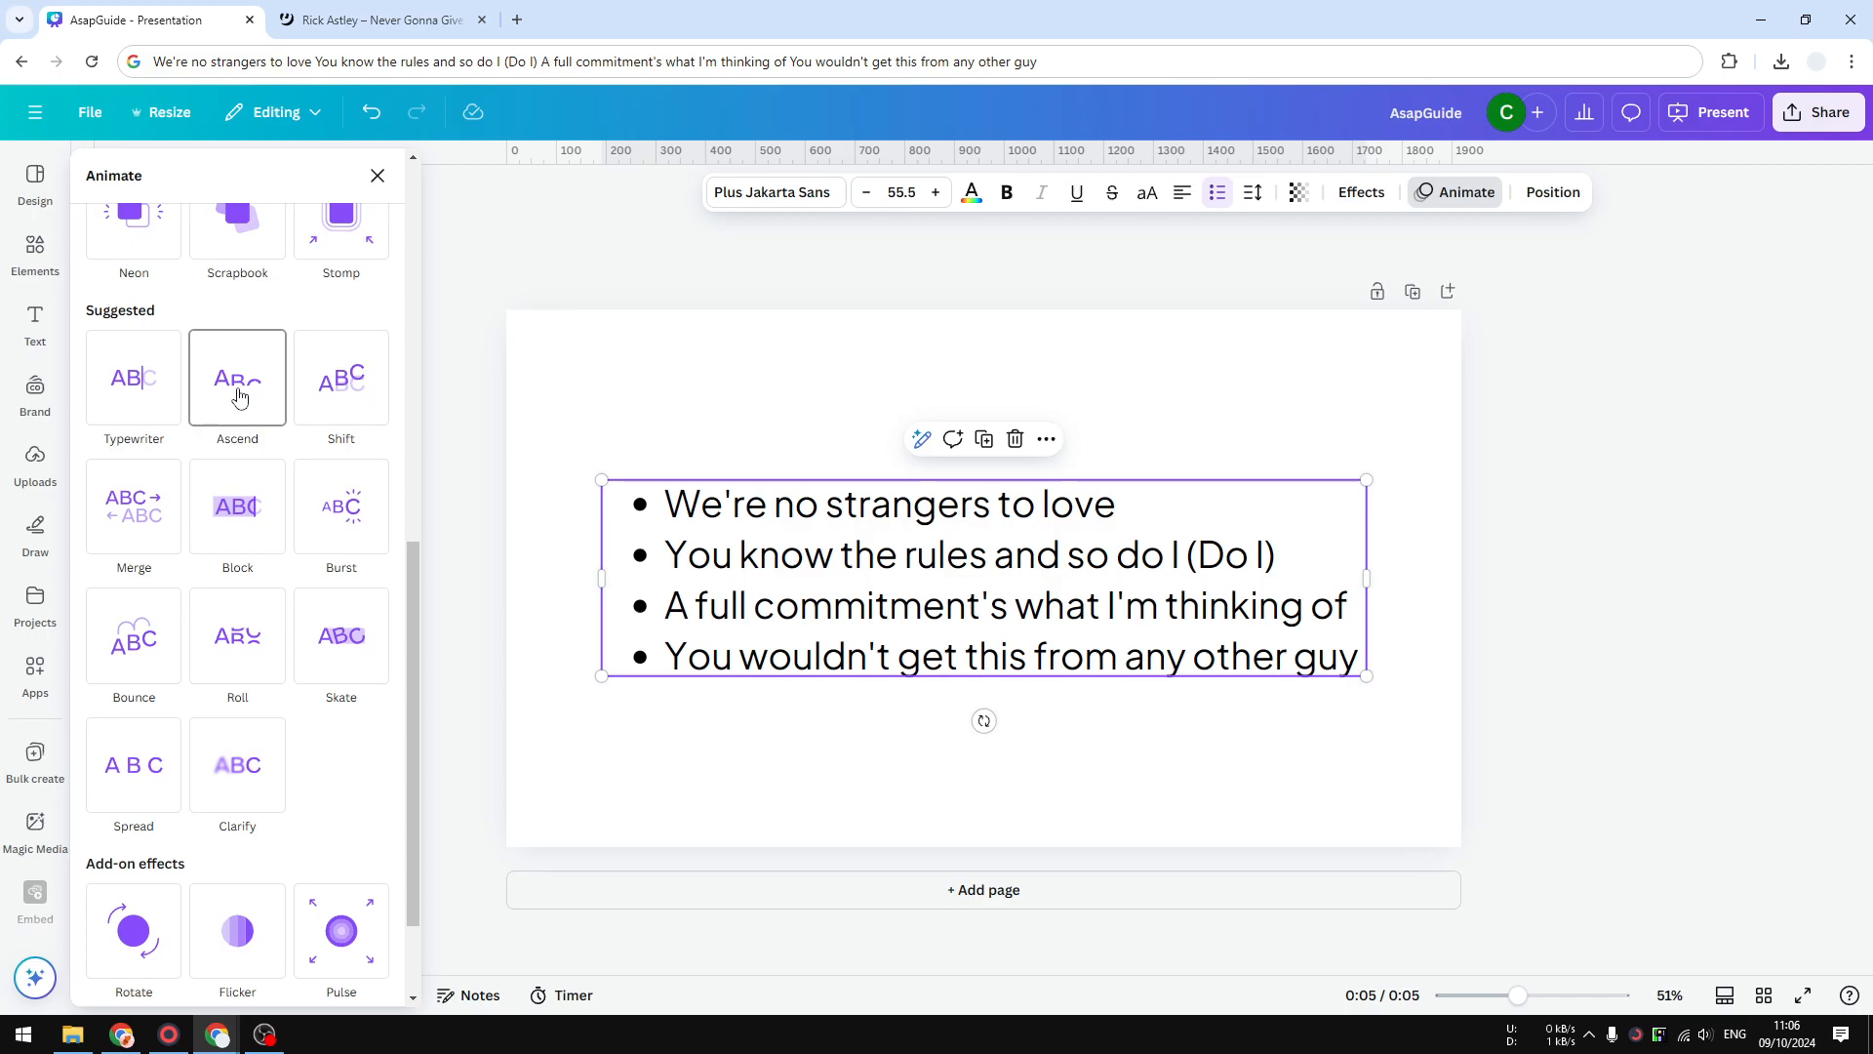
pyautogui.click(341, 378)
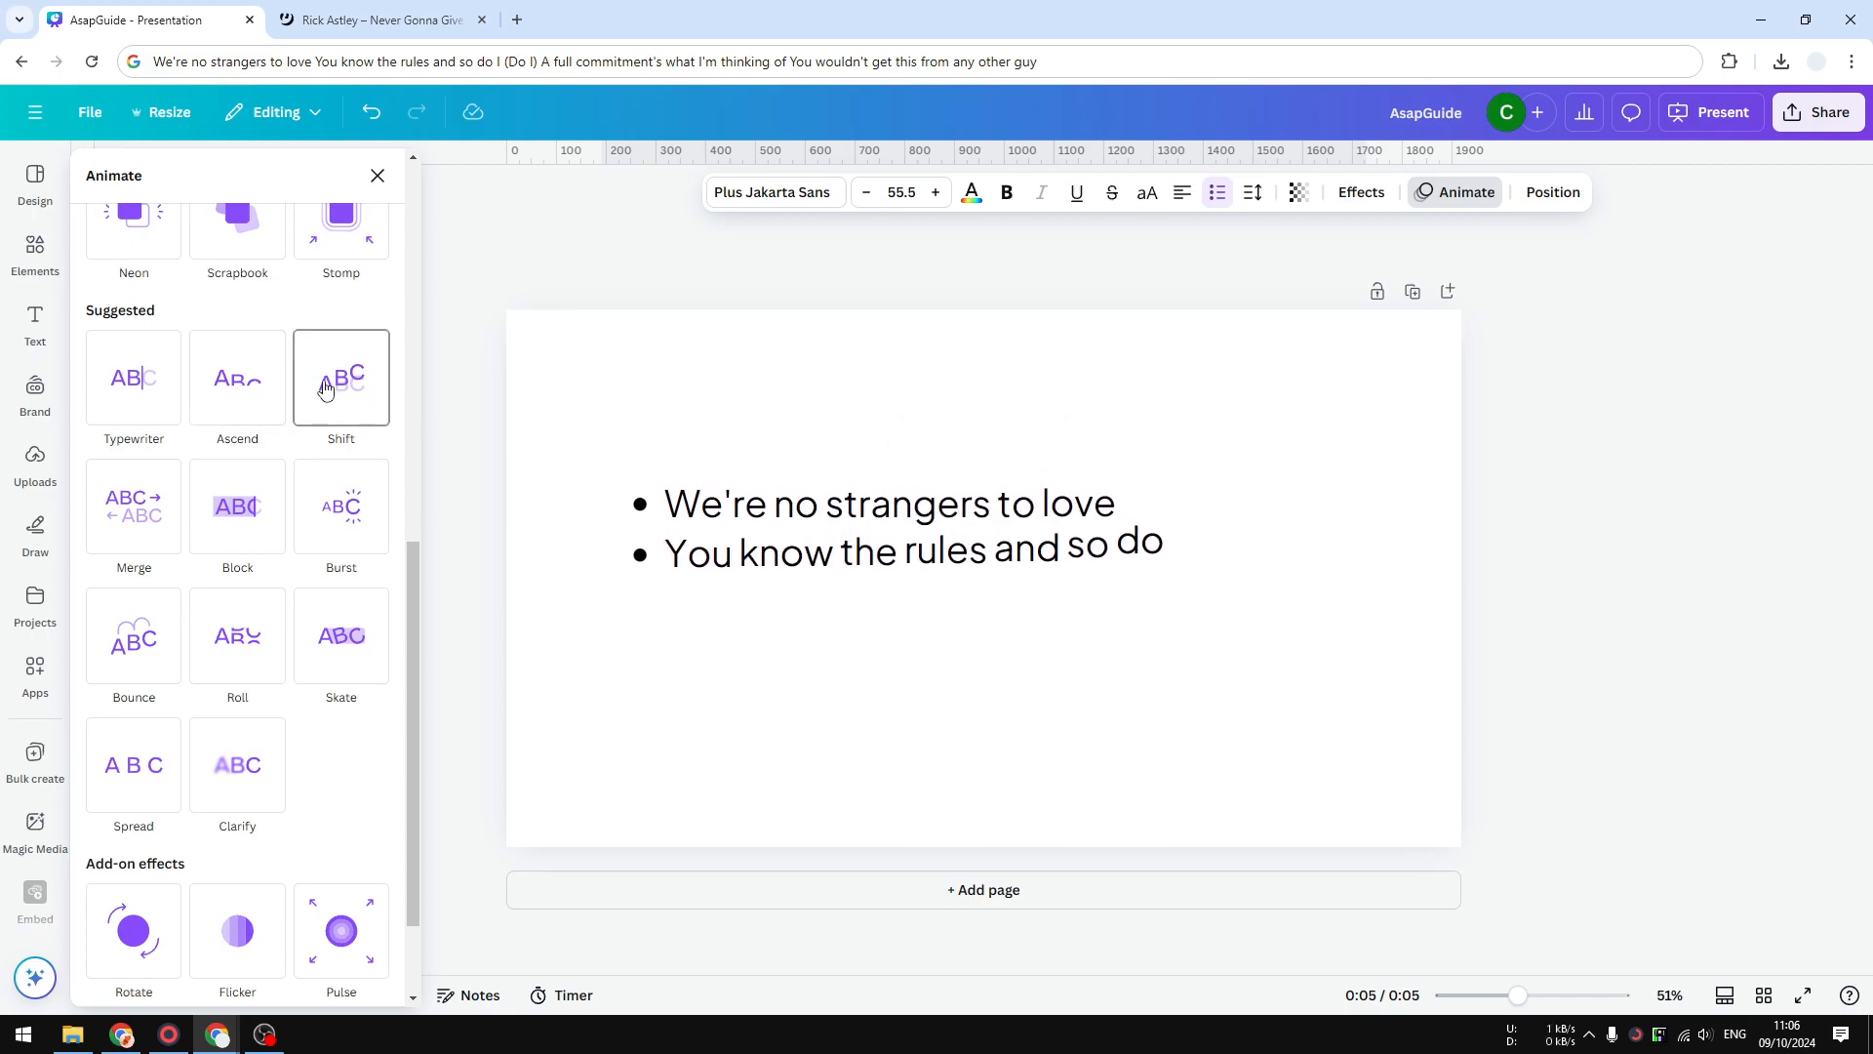
pyautogui.click(341, 505)
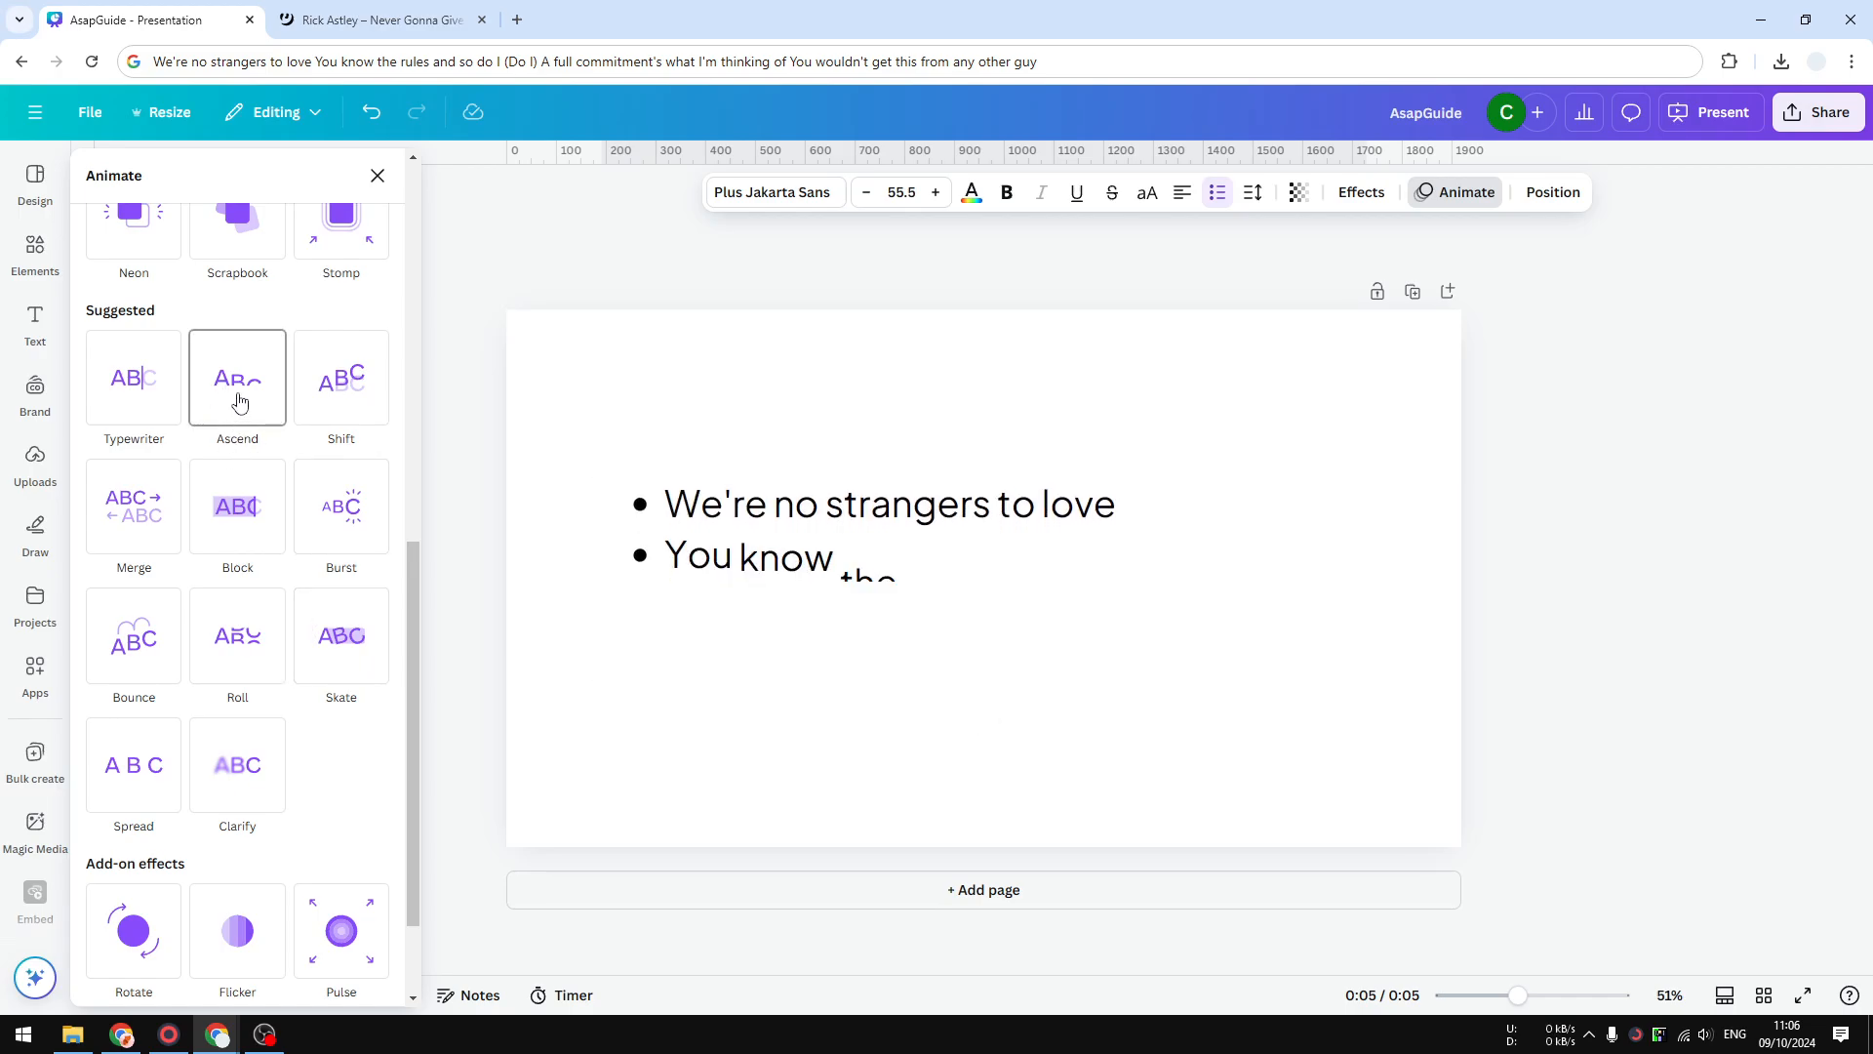
# Apply the Ascend animation with Writing Style set to Line.
pyautogui.click(236, 378)
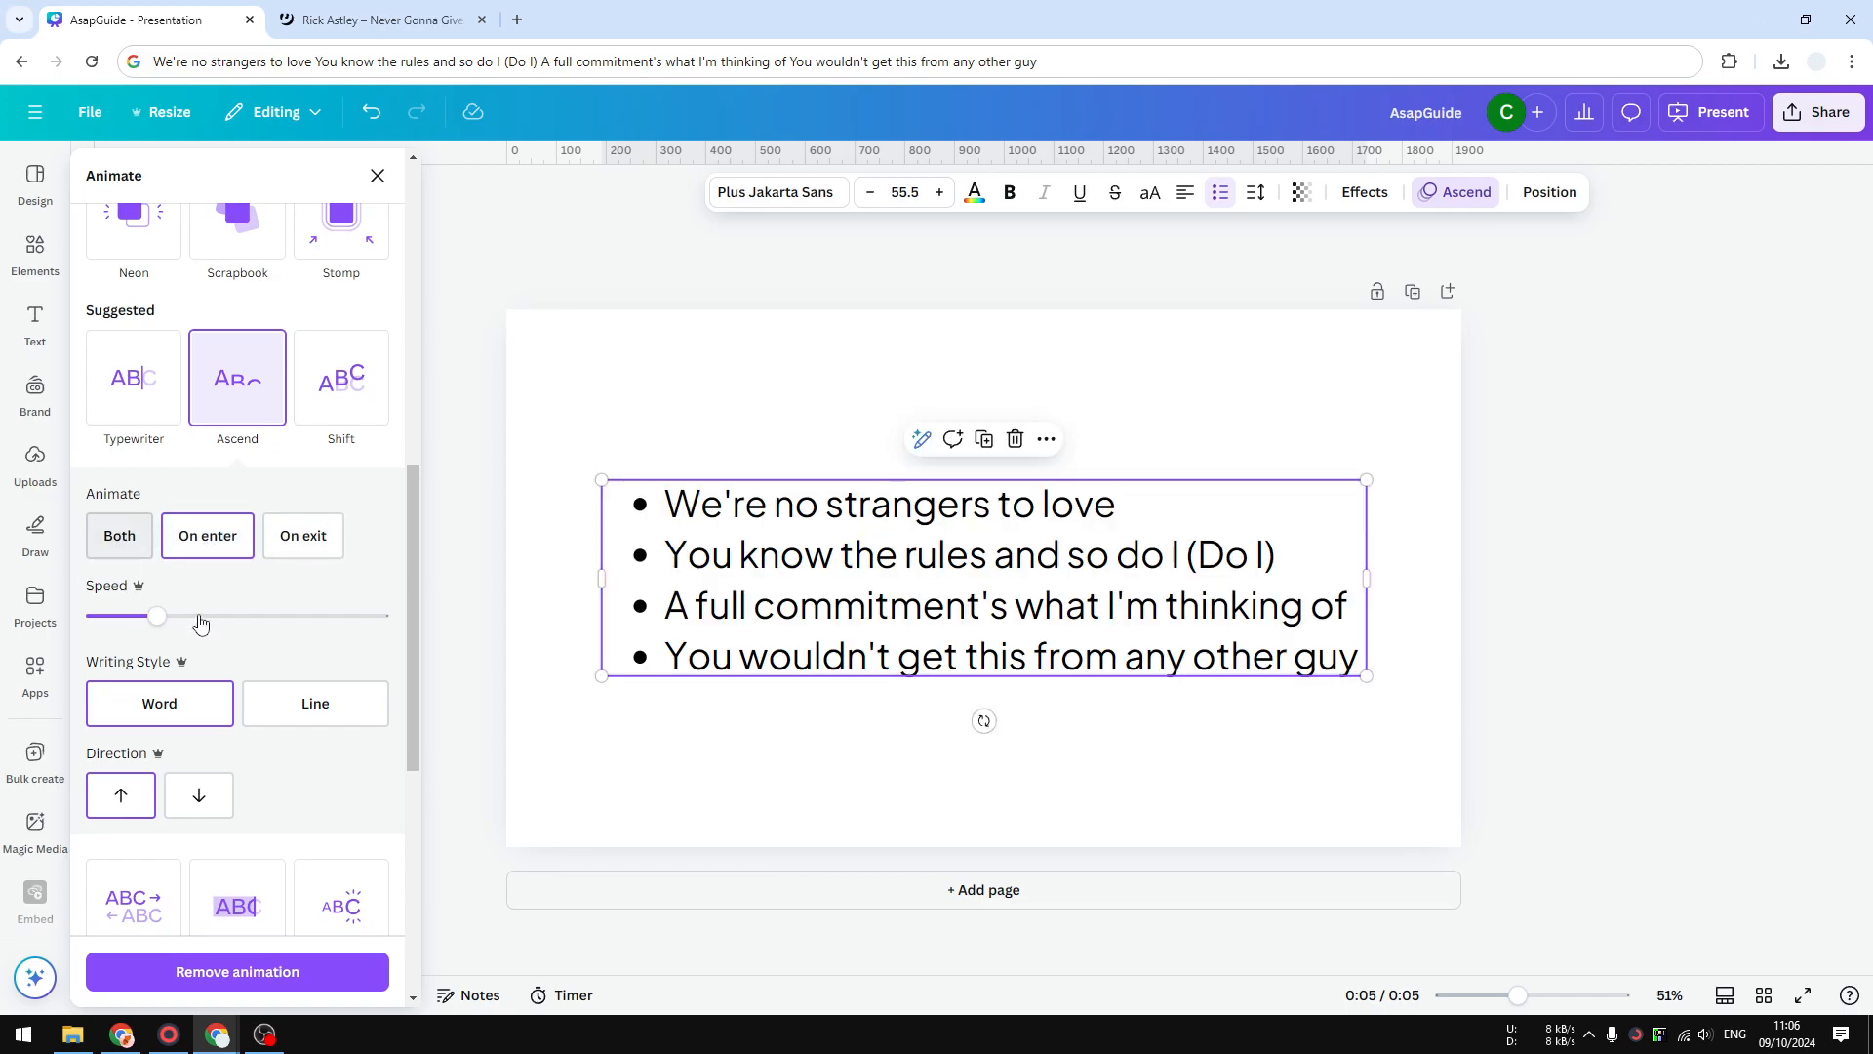
pyautogui.click(160, 702)
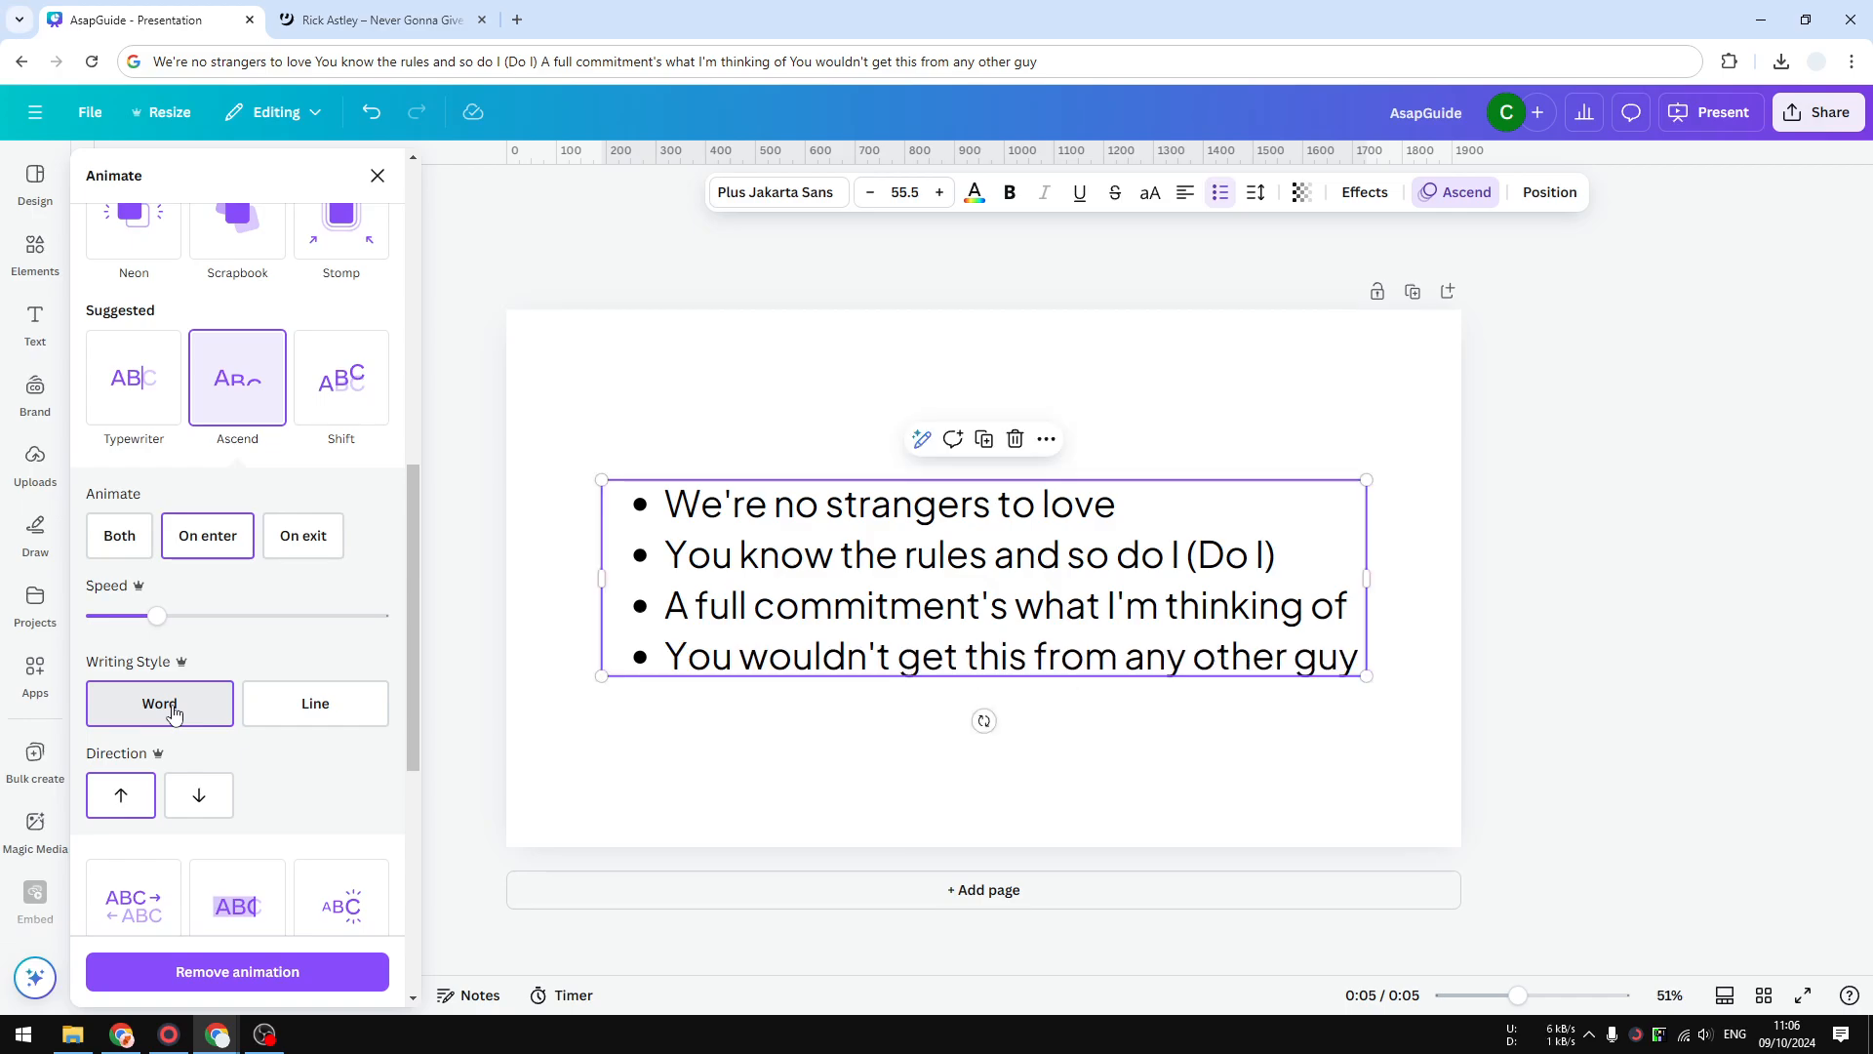
pyautogui.click(315, 702)
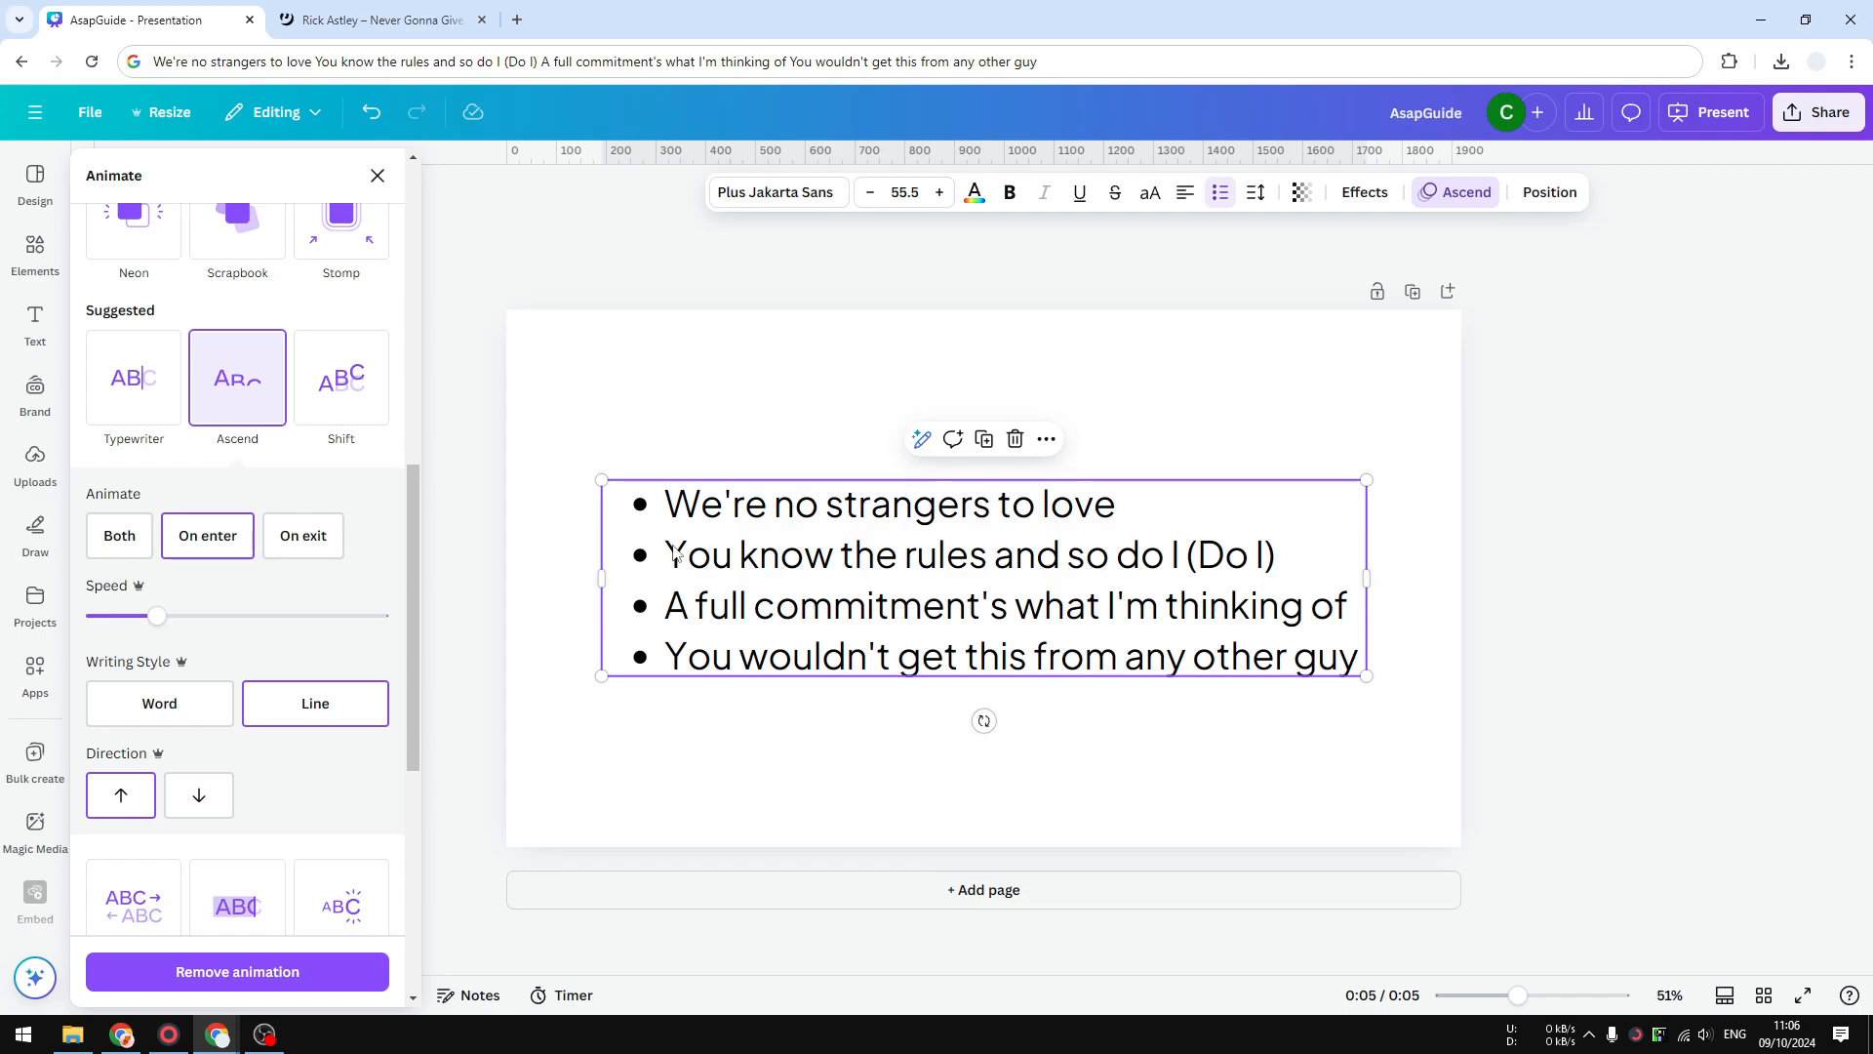
pyautogui.moveTo(159, 703)
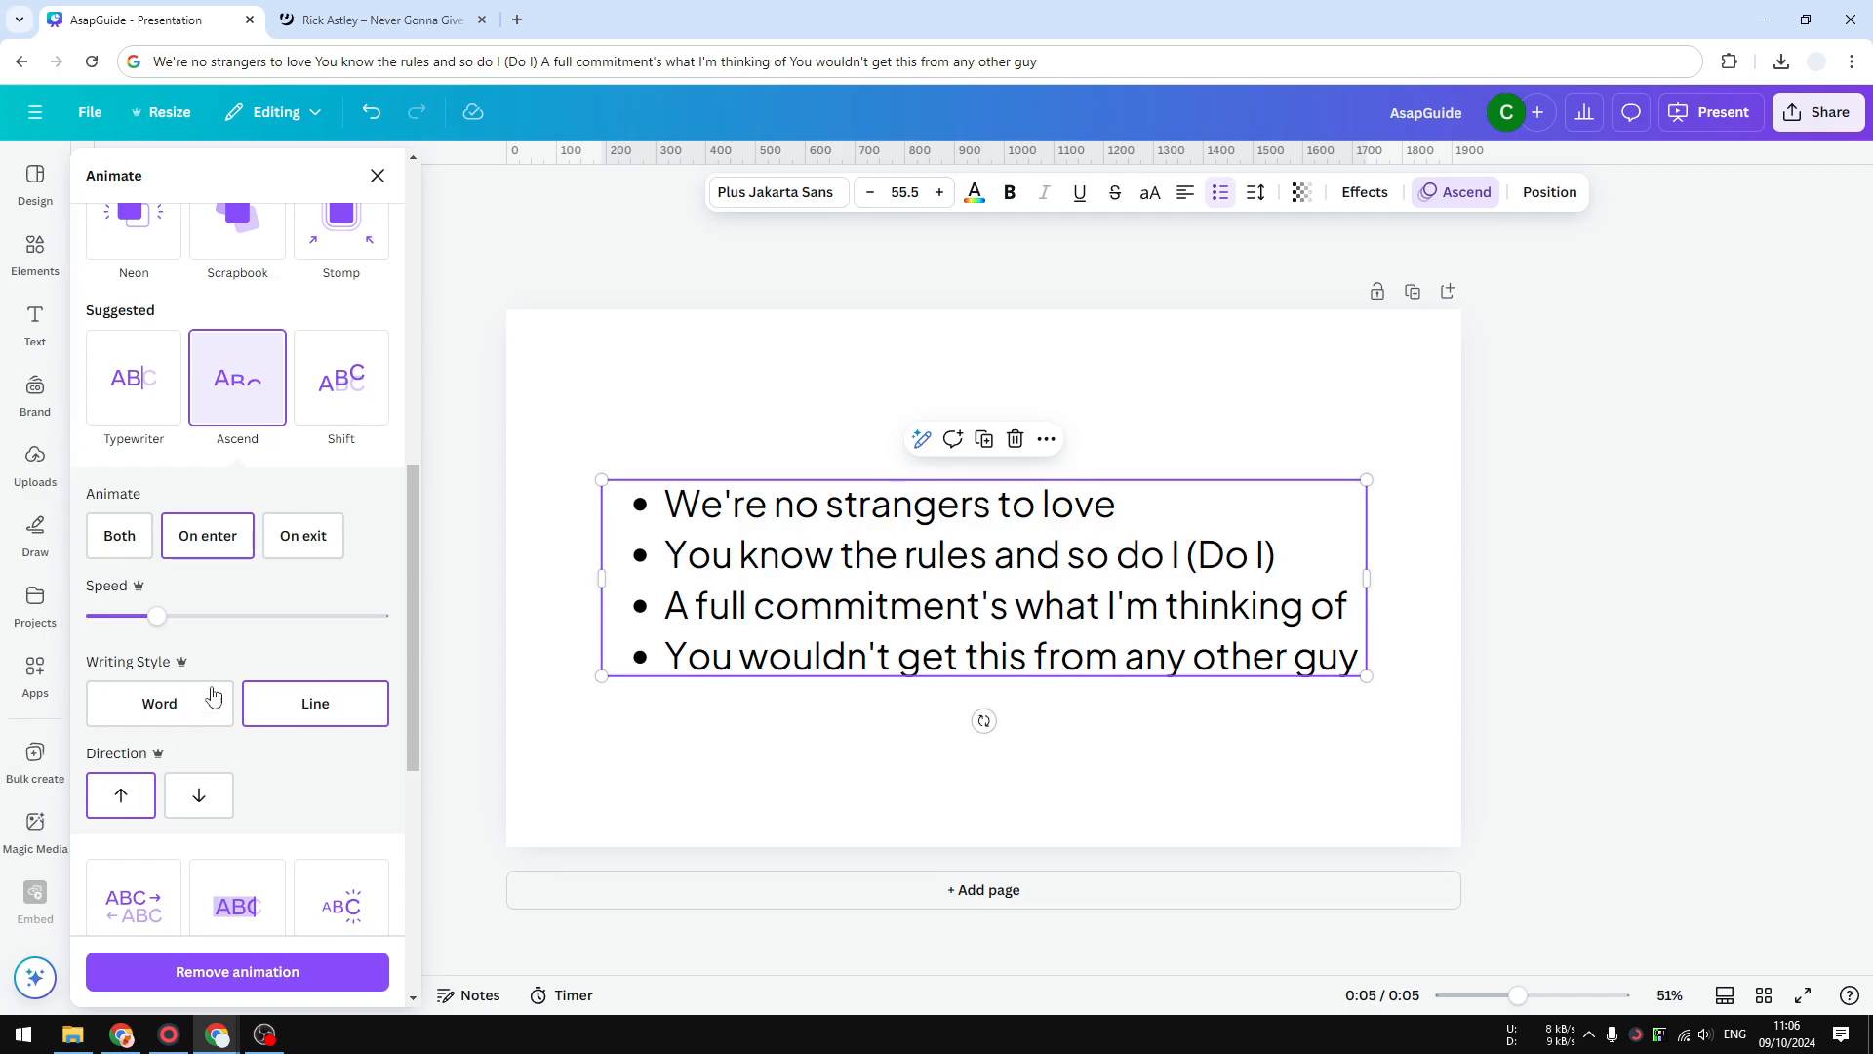
pyautogui.moveTo(138, 768)
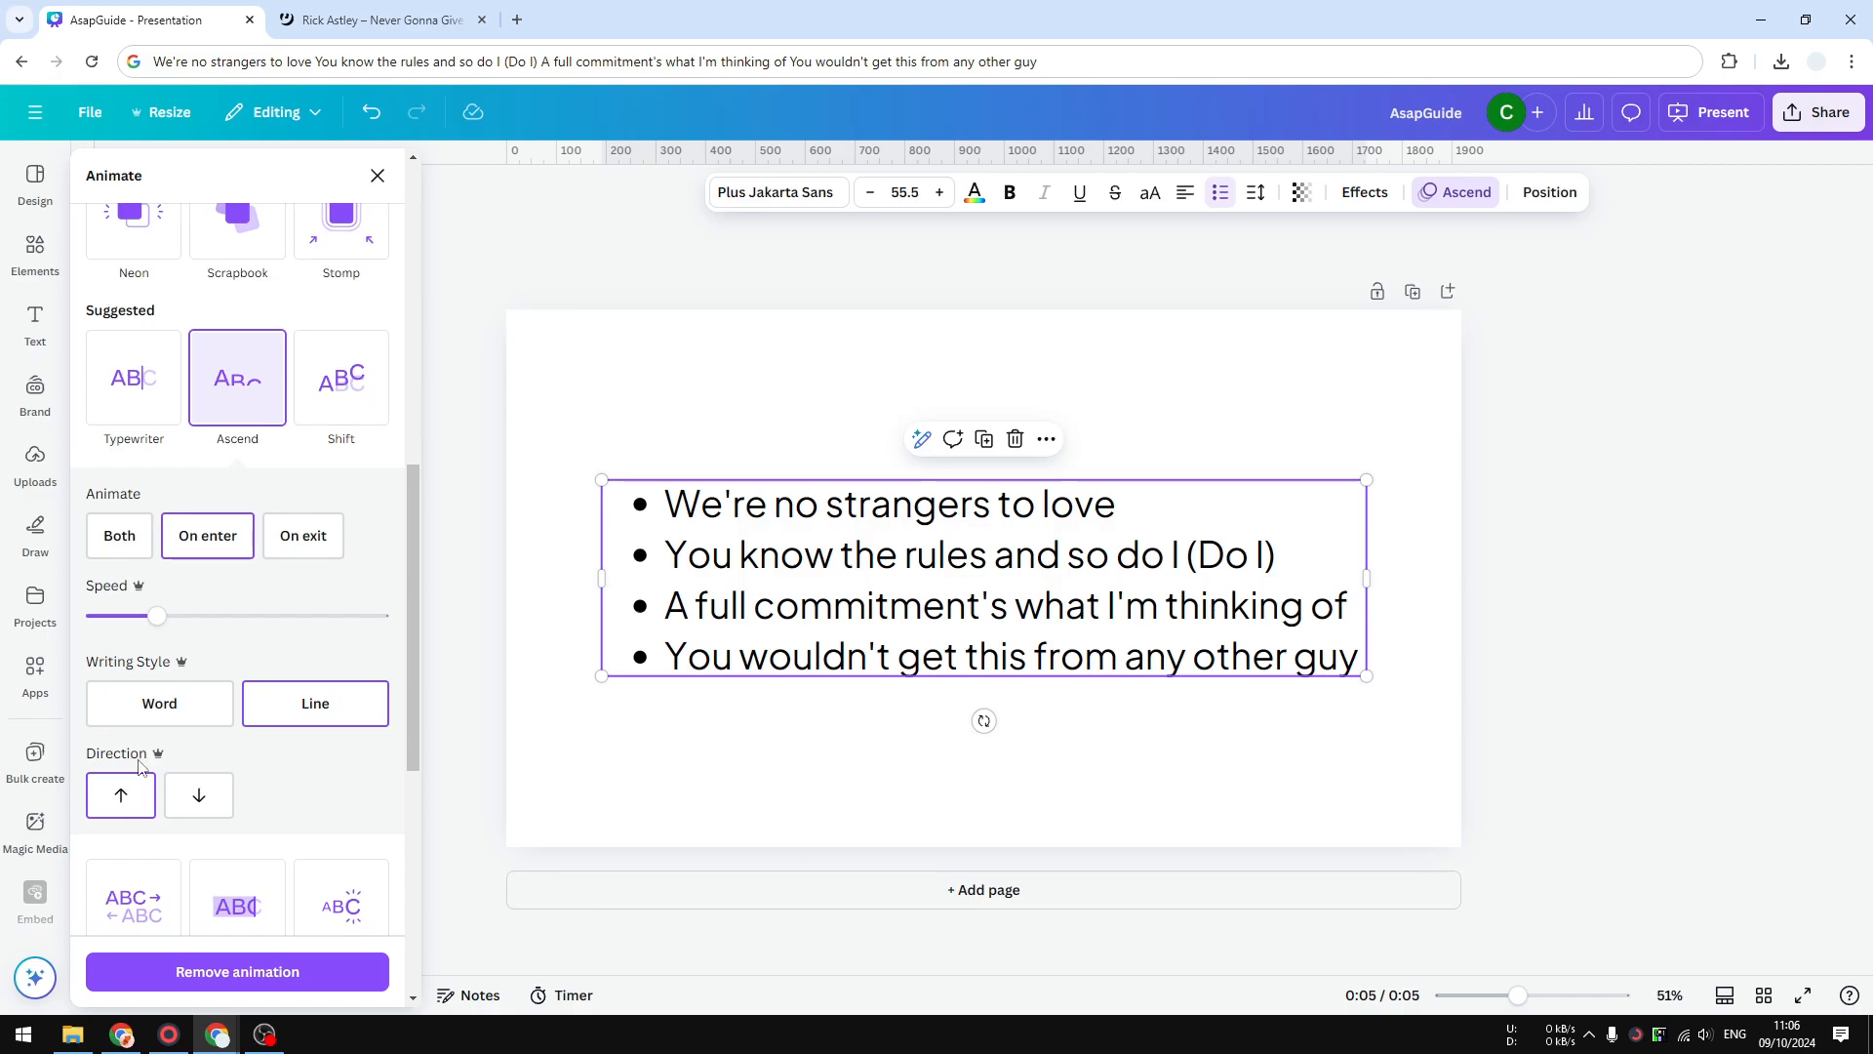
# Try the Down direction for Ascend, then set Direction back to Up.
pyautogui.click(119, 794)
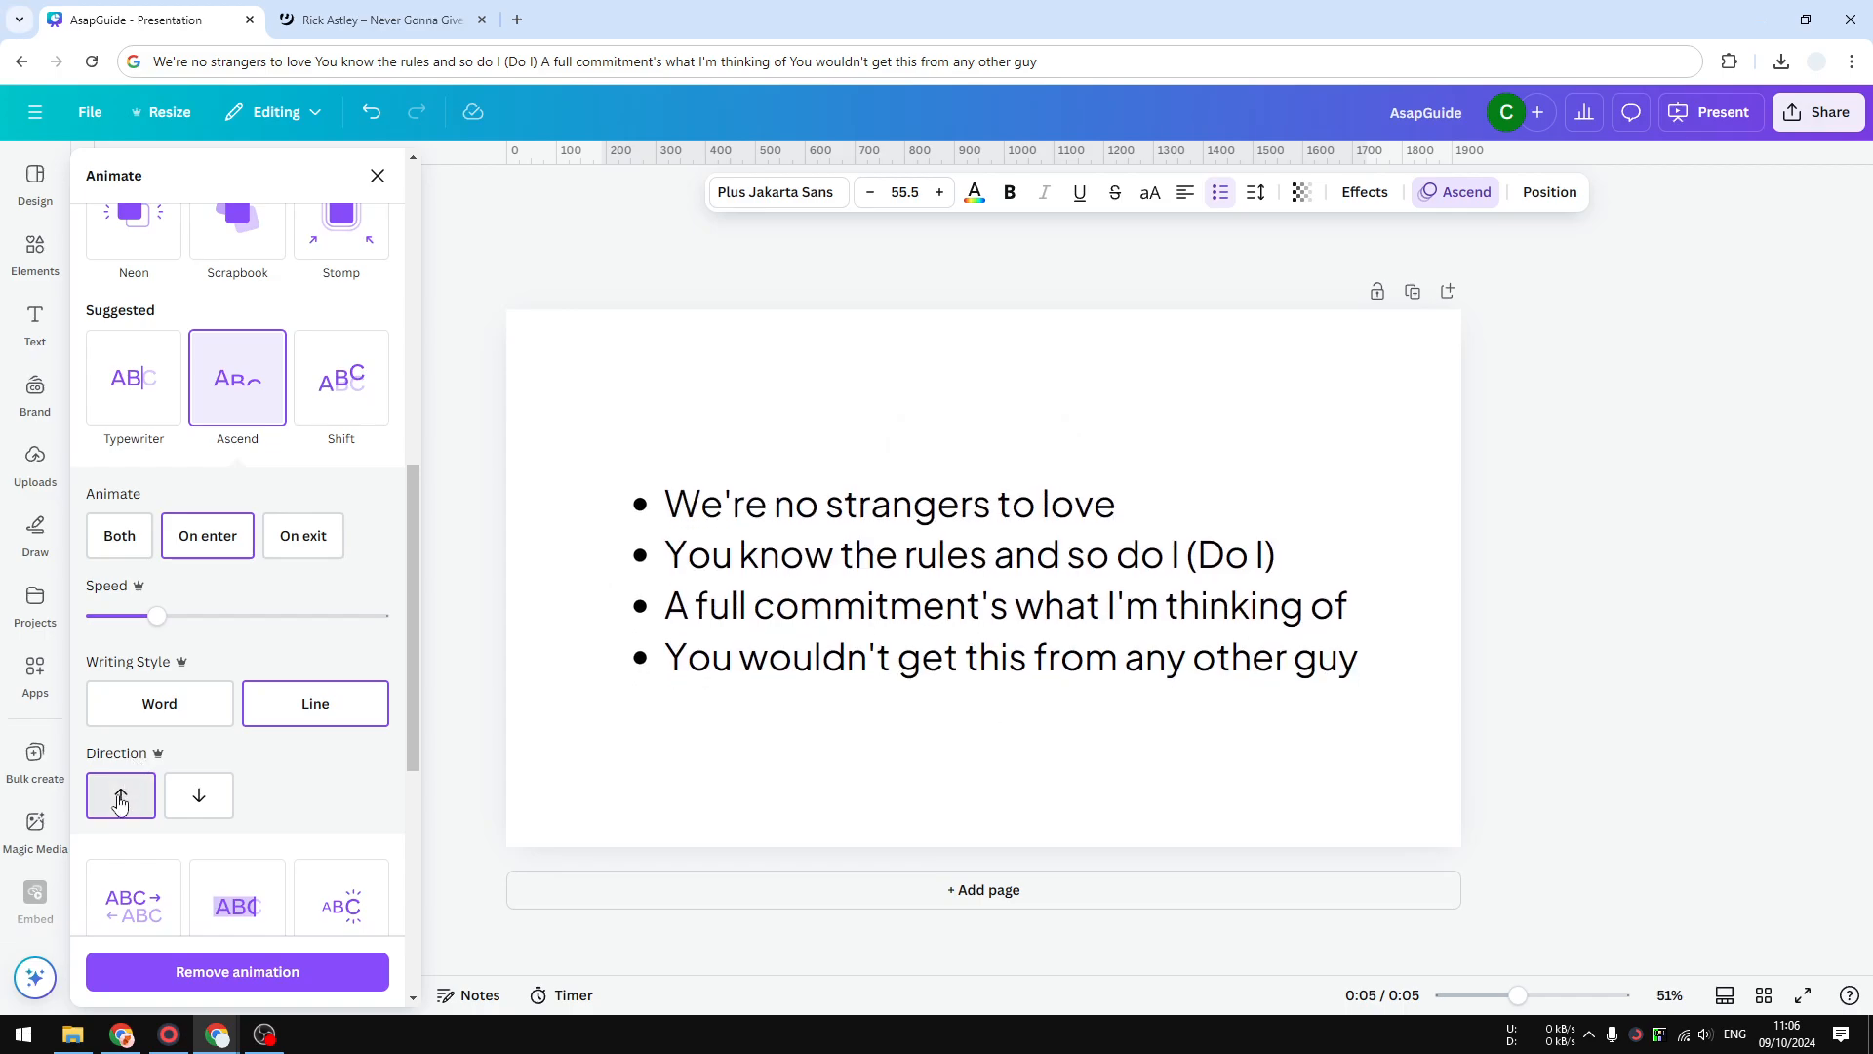
pyautogui.click(198, 796)
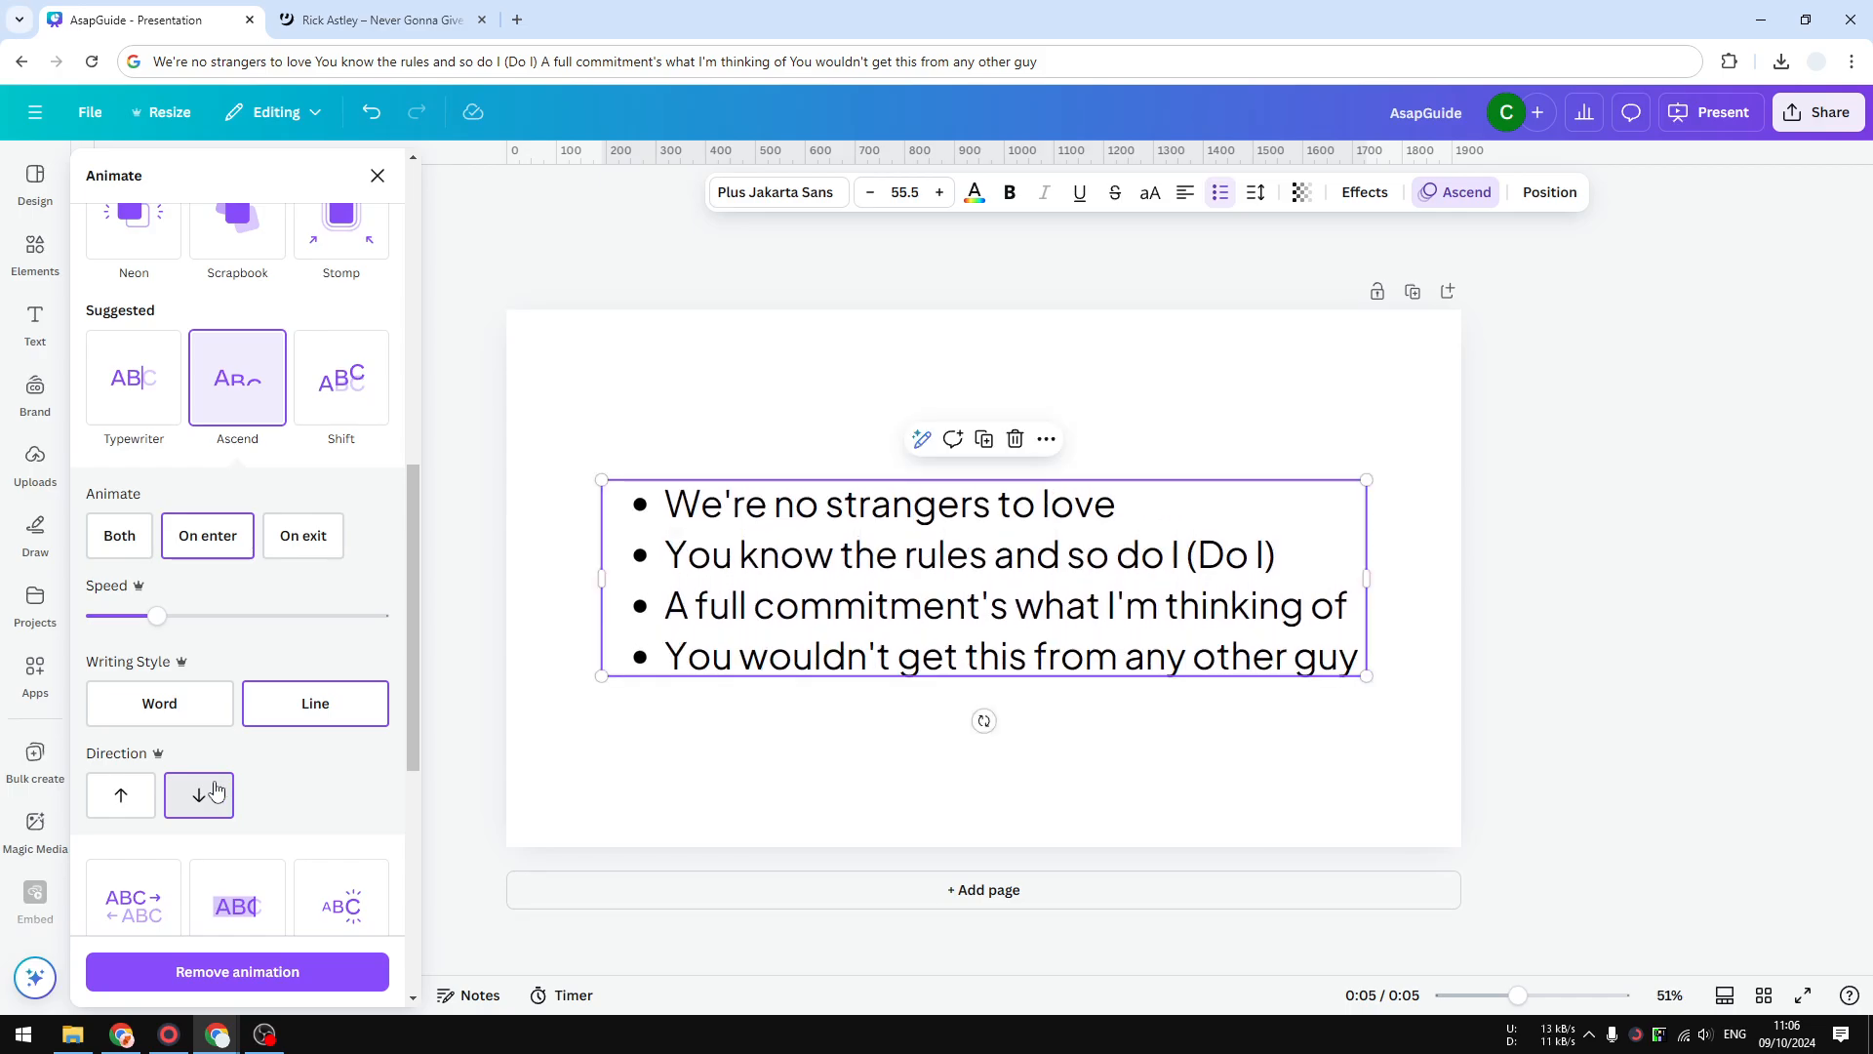
pyautogui.click(119, 794)
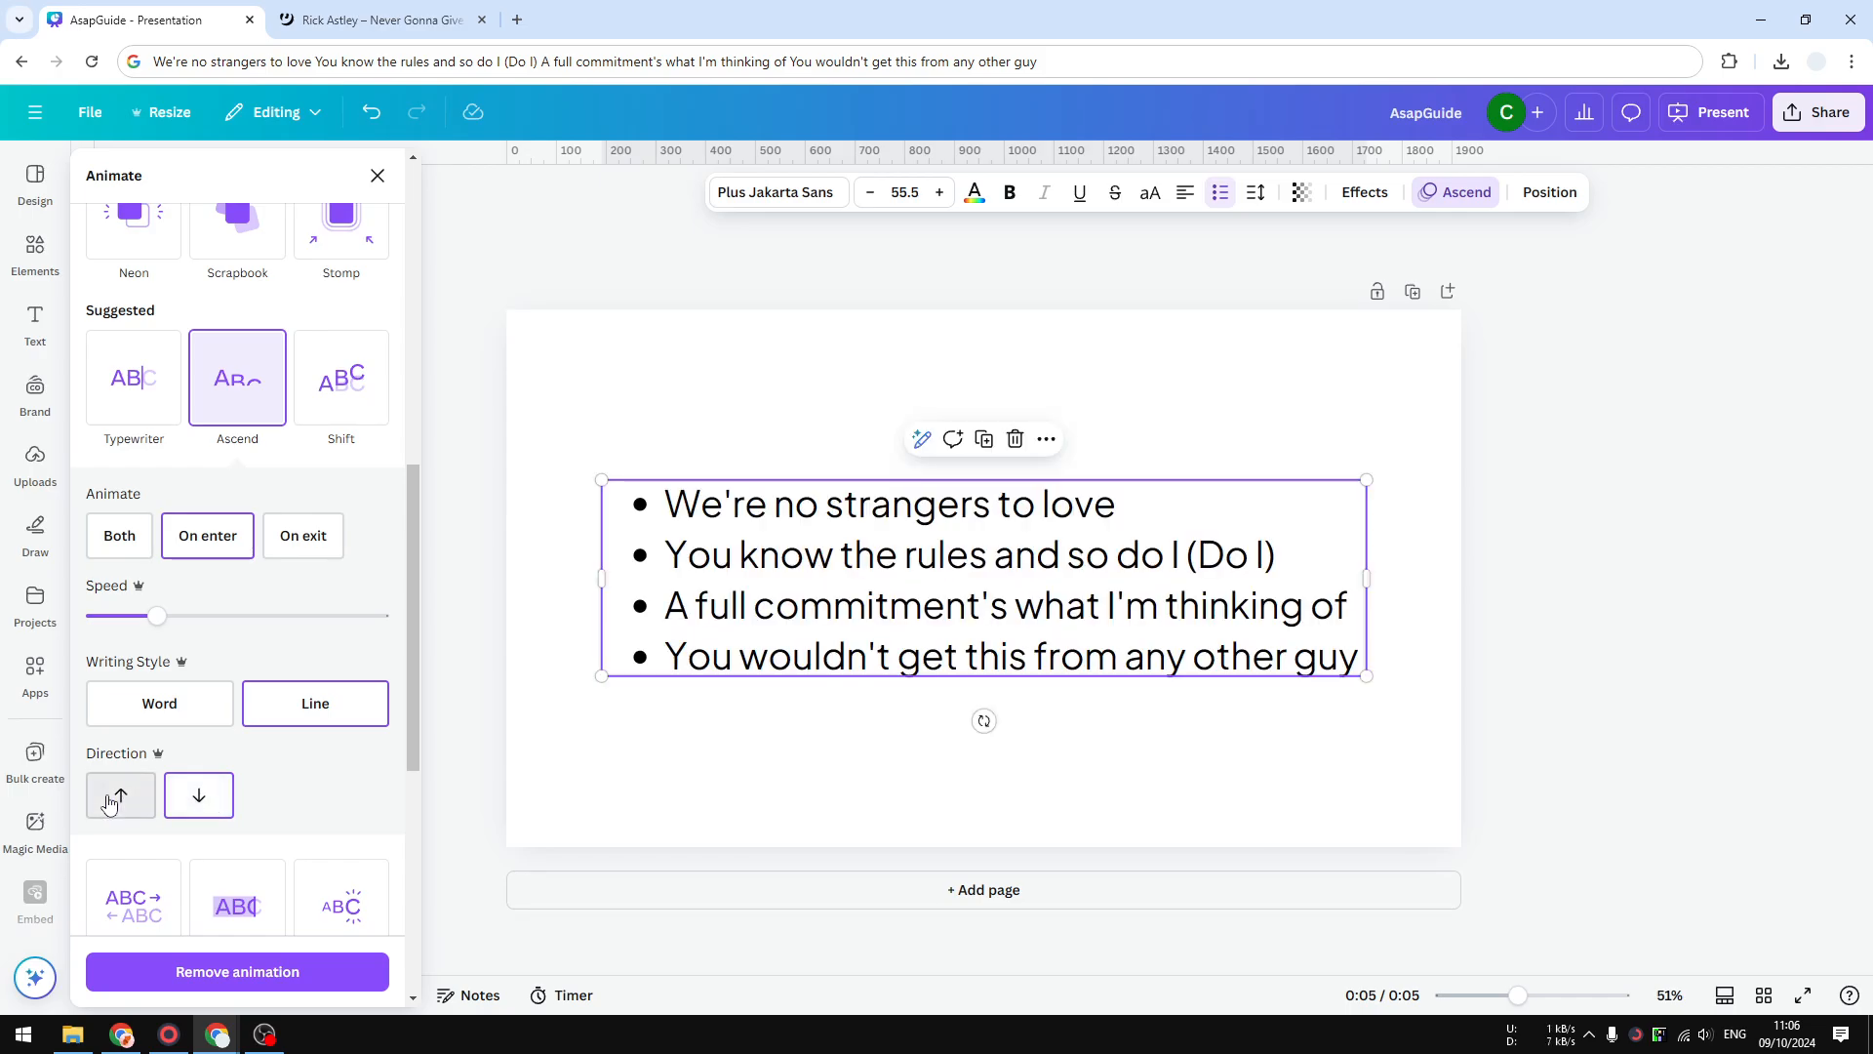
pyautogui.click(119, 796)
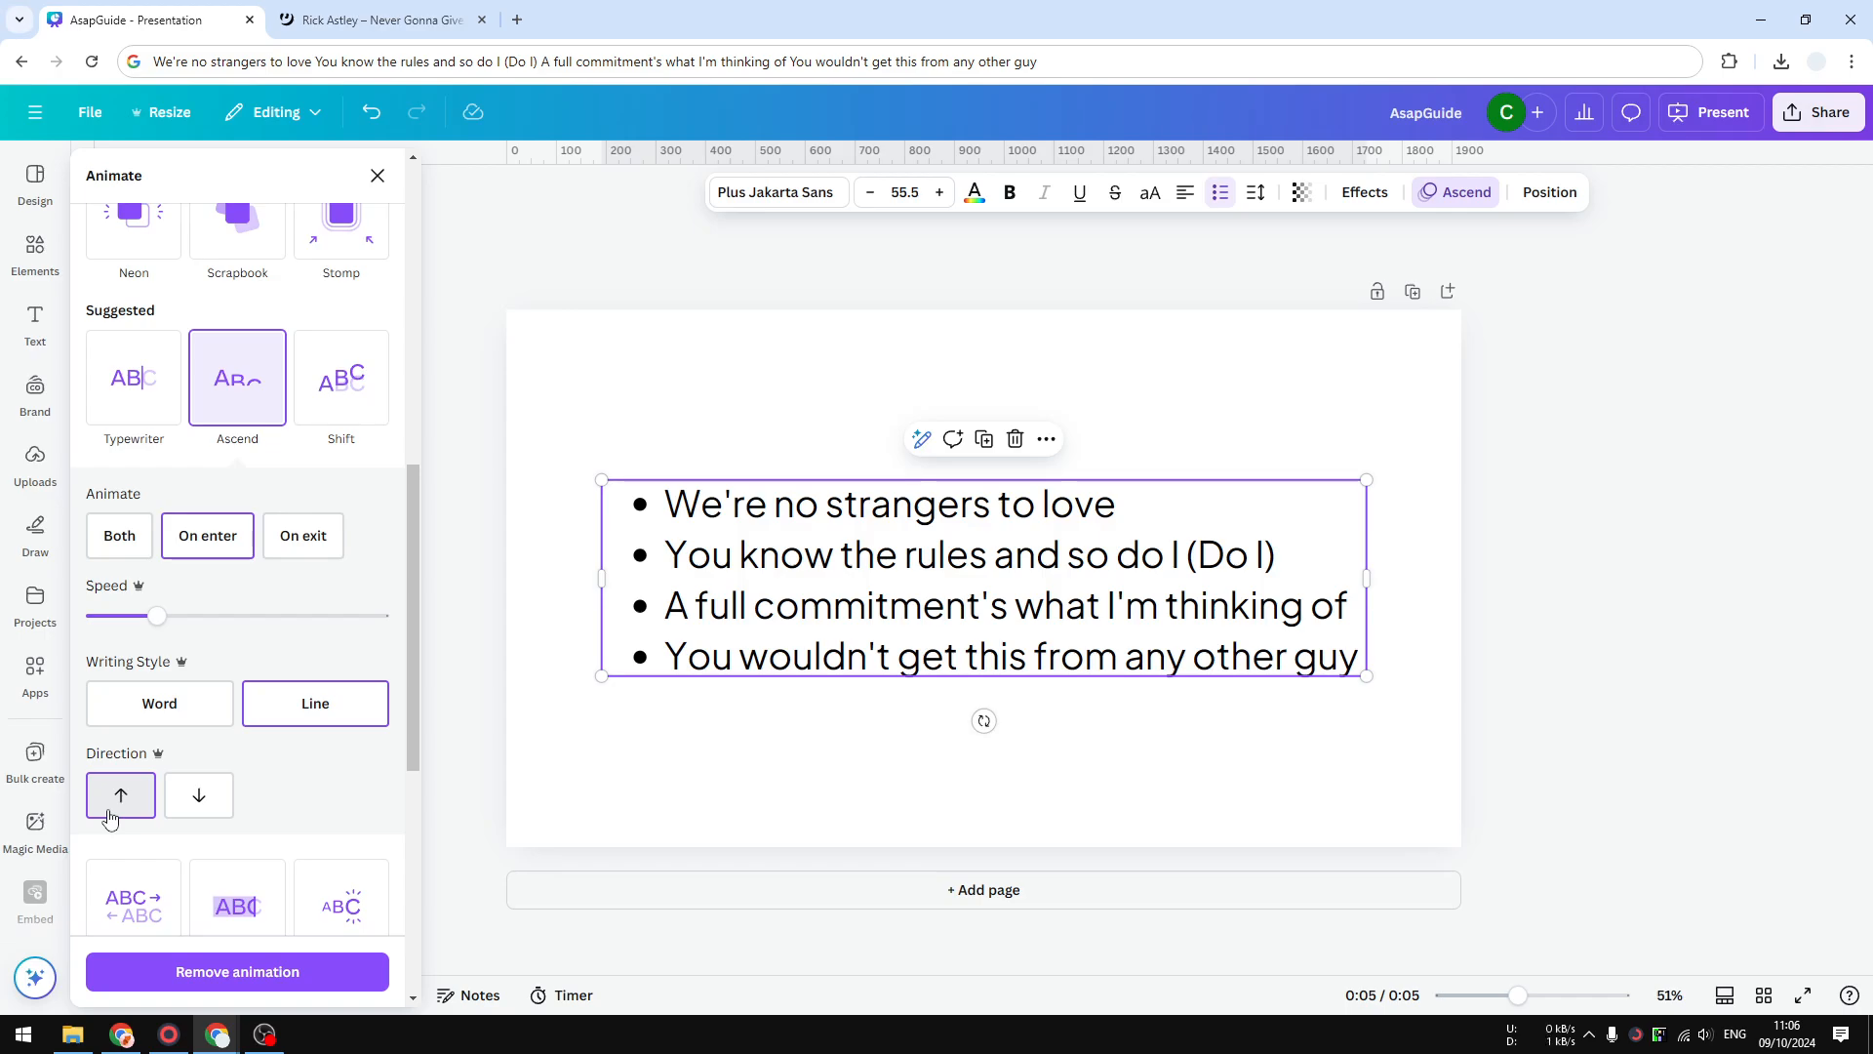
pyautogui.scroll(3)
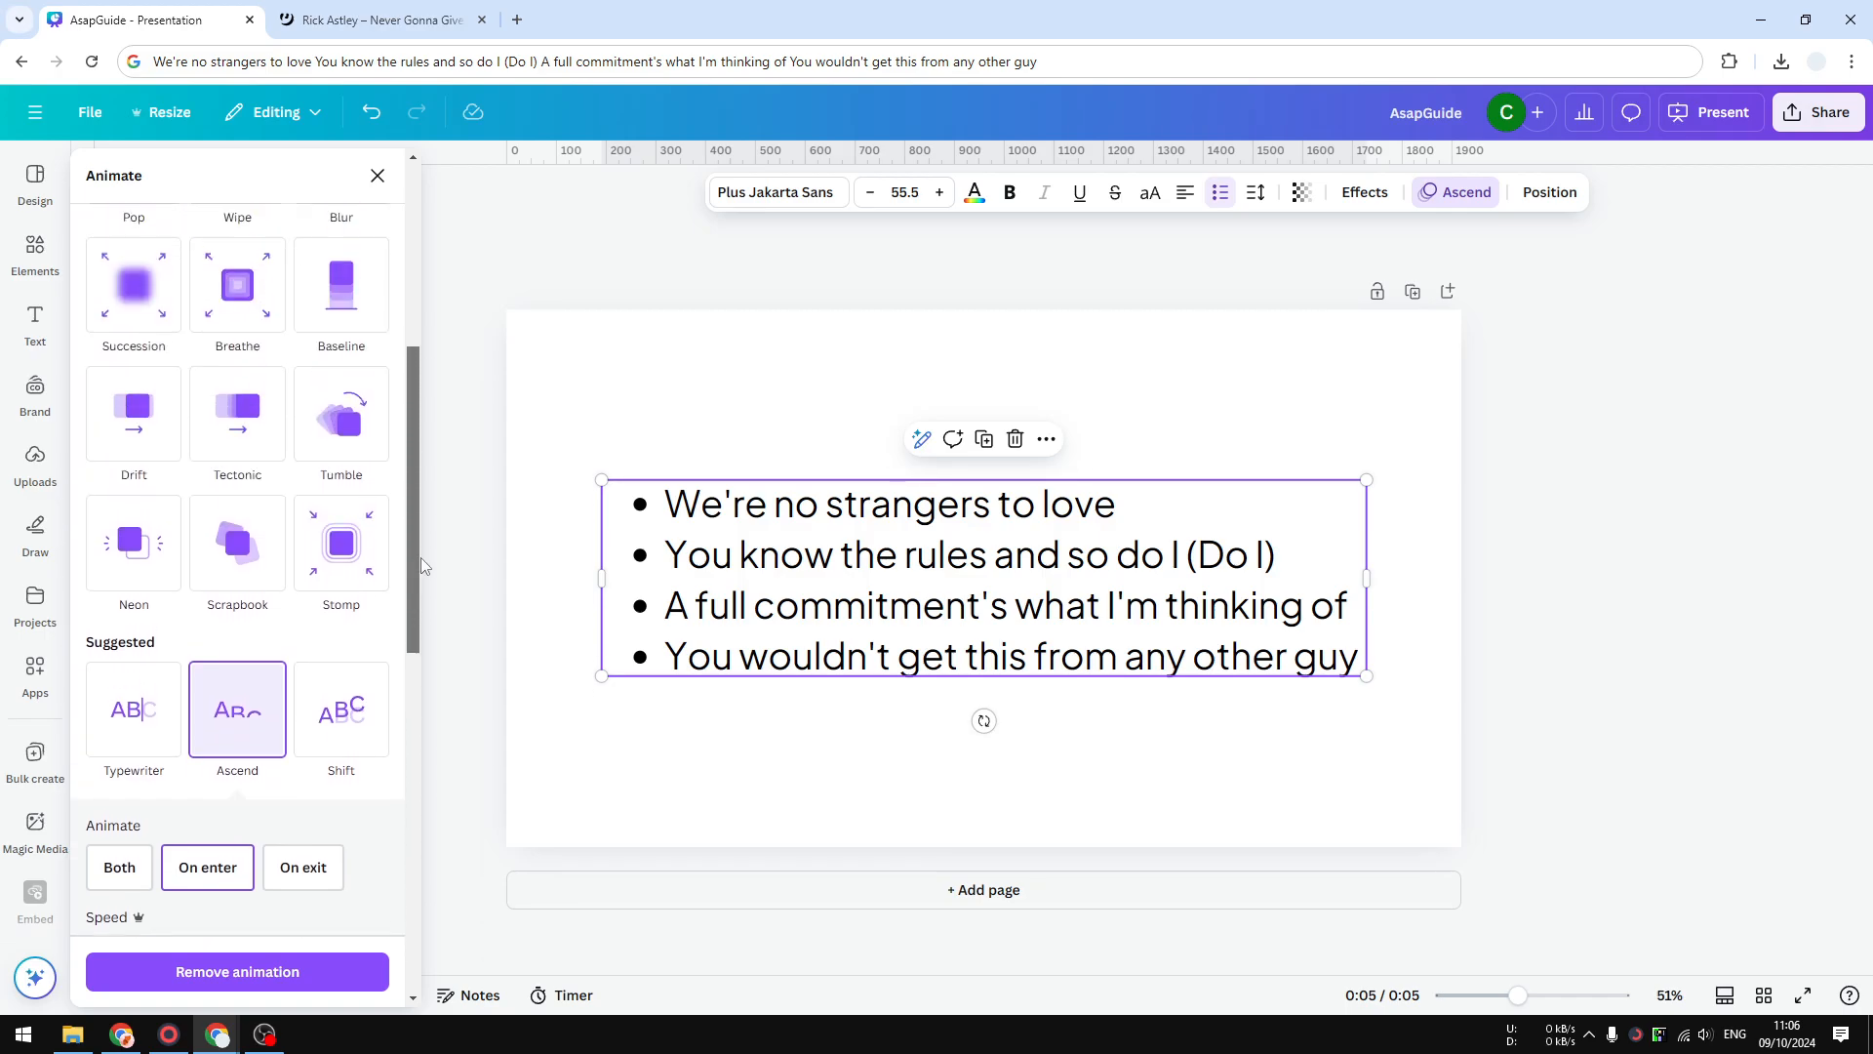
pyautogui.scroll(-3)
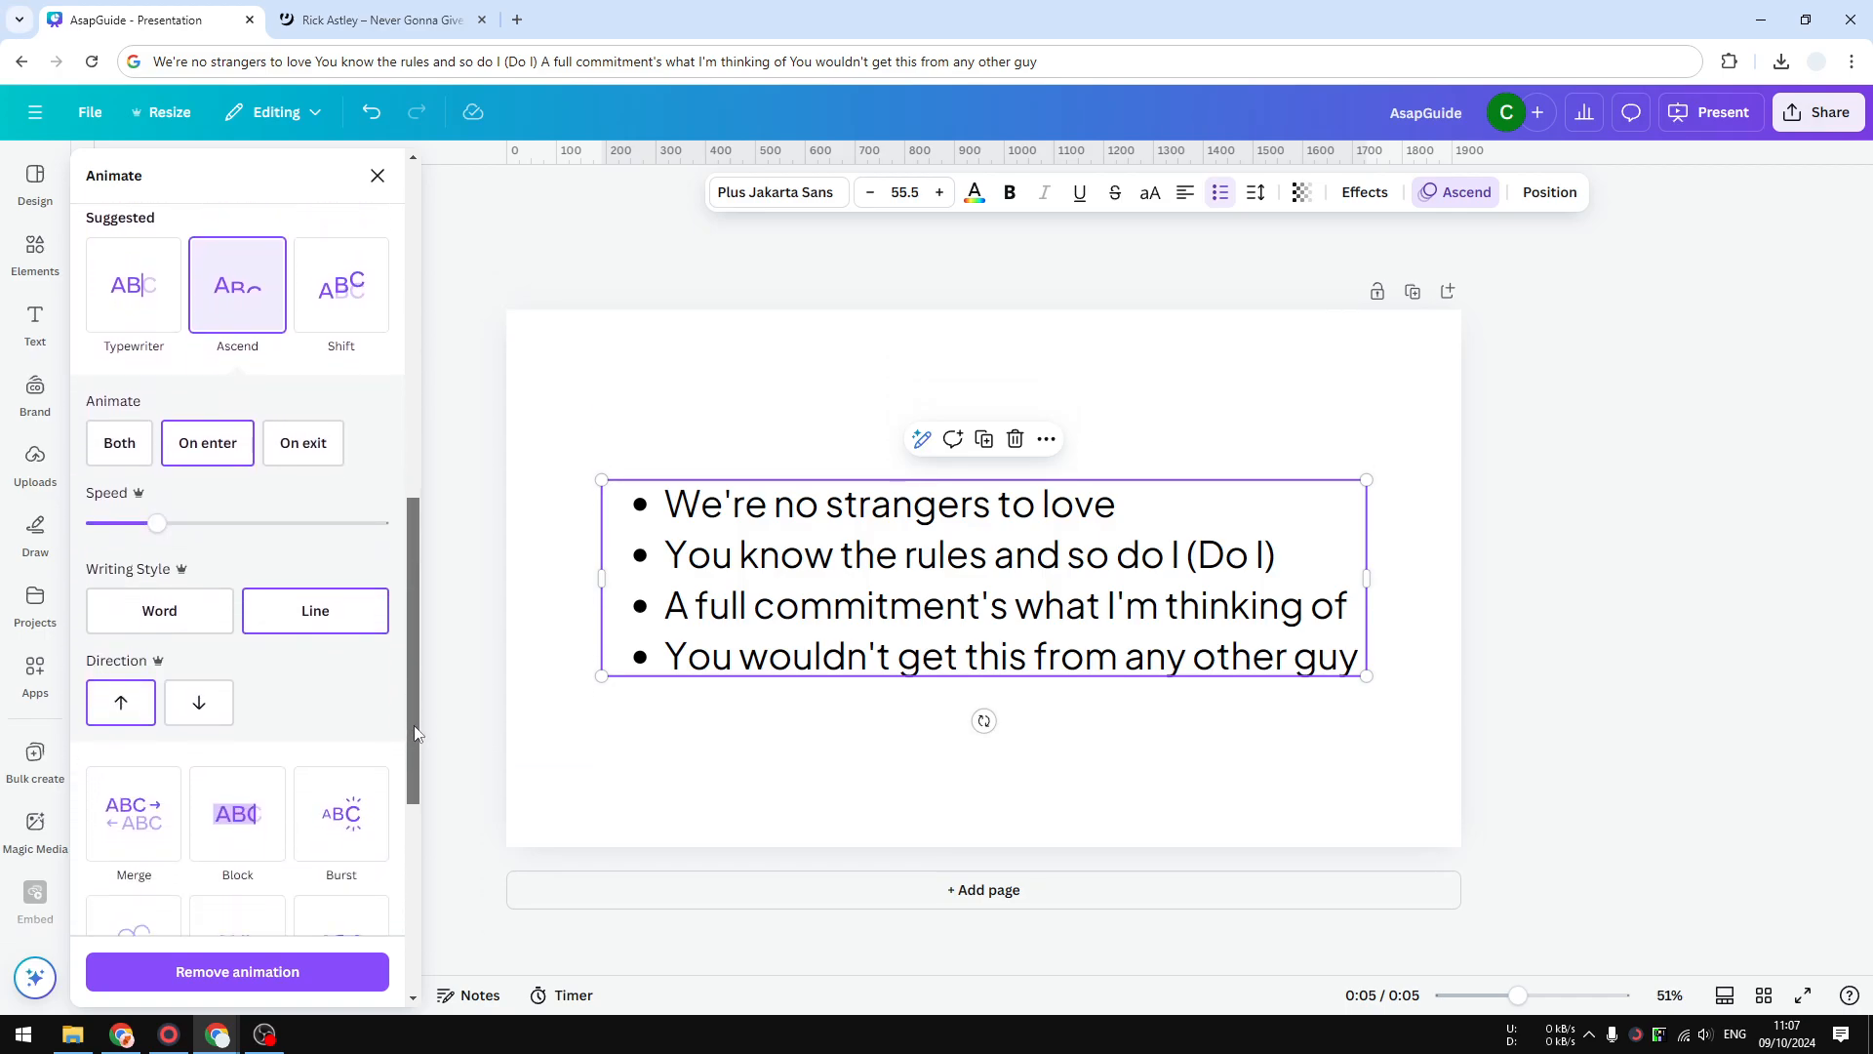
pyautogui.scroll(-3)
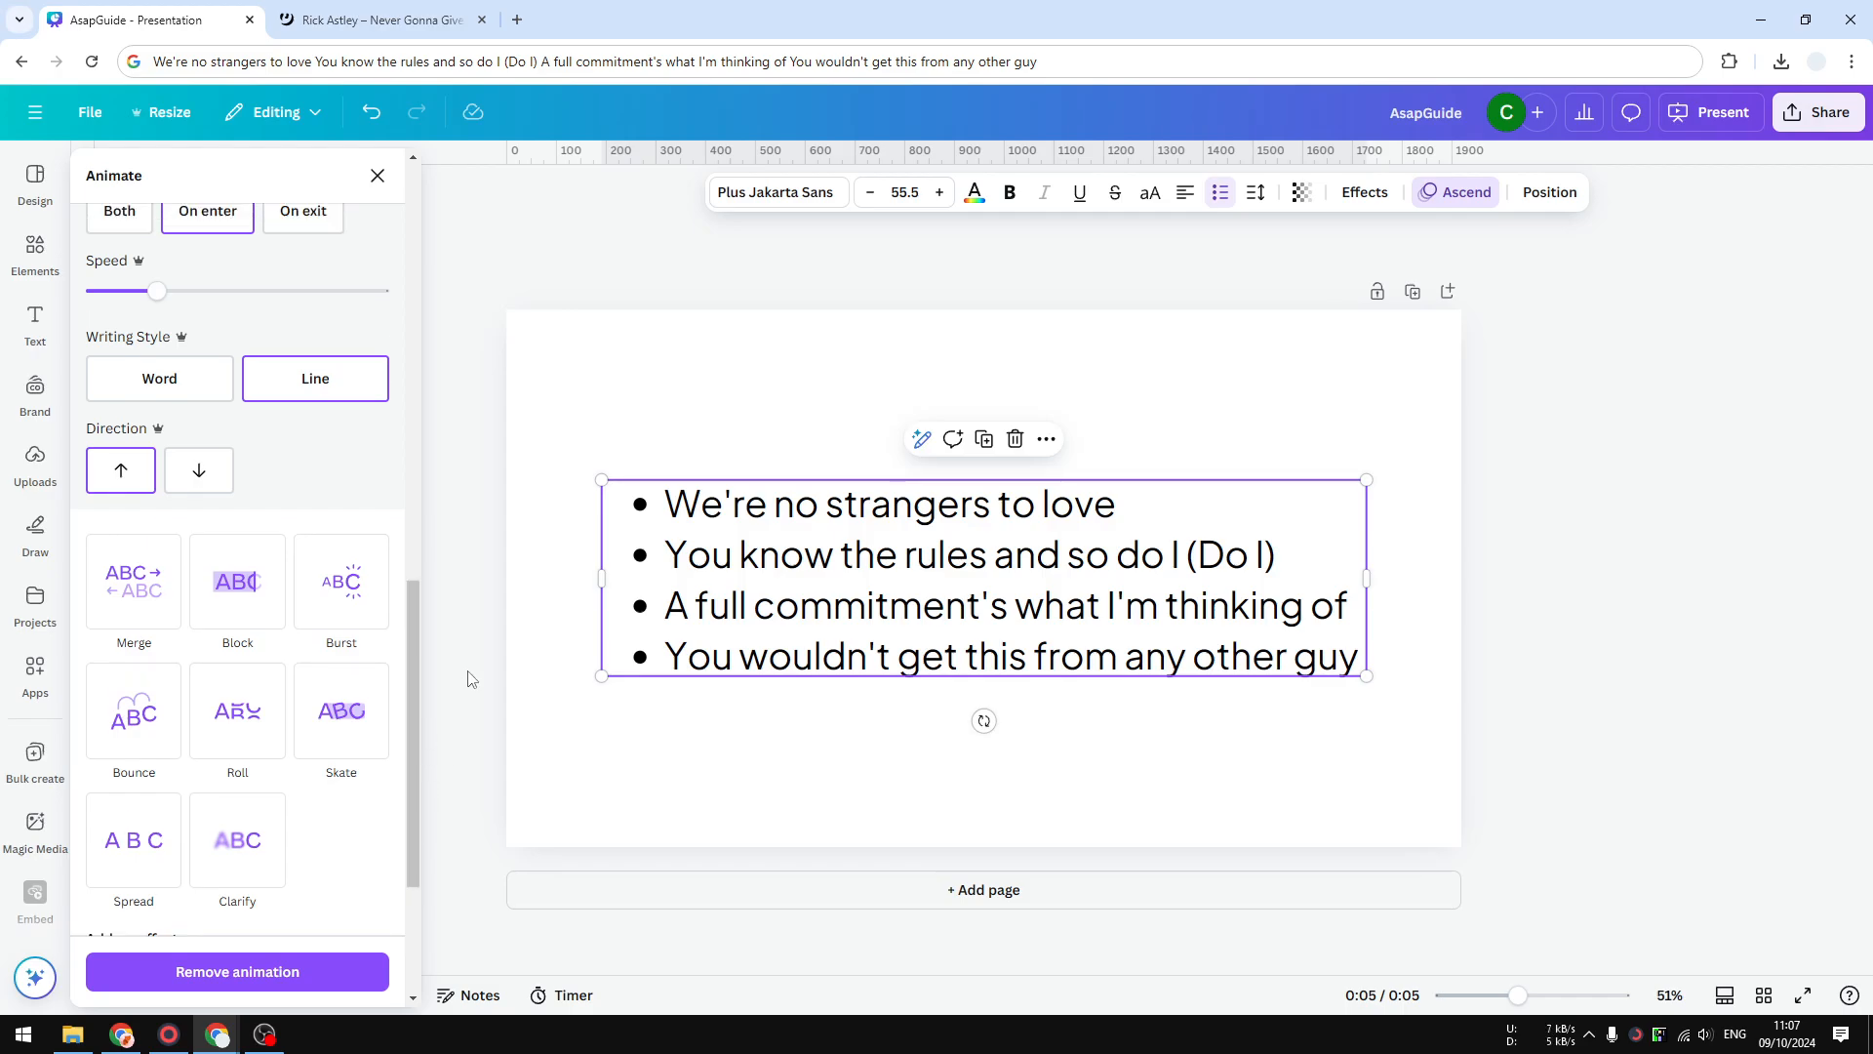
pyautogui.moveTo(765, 739)
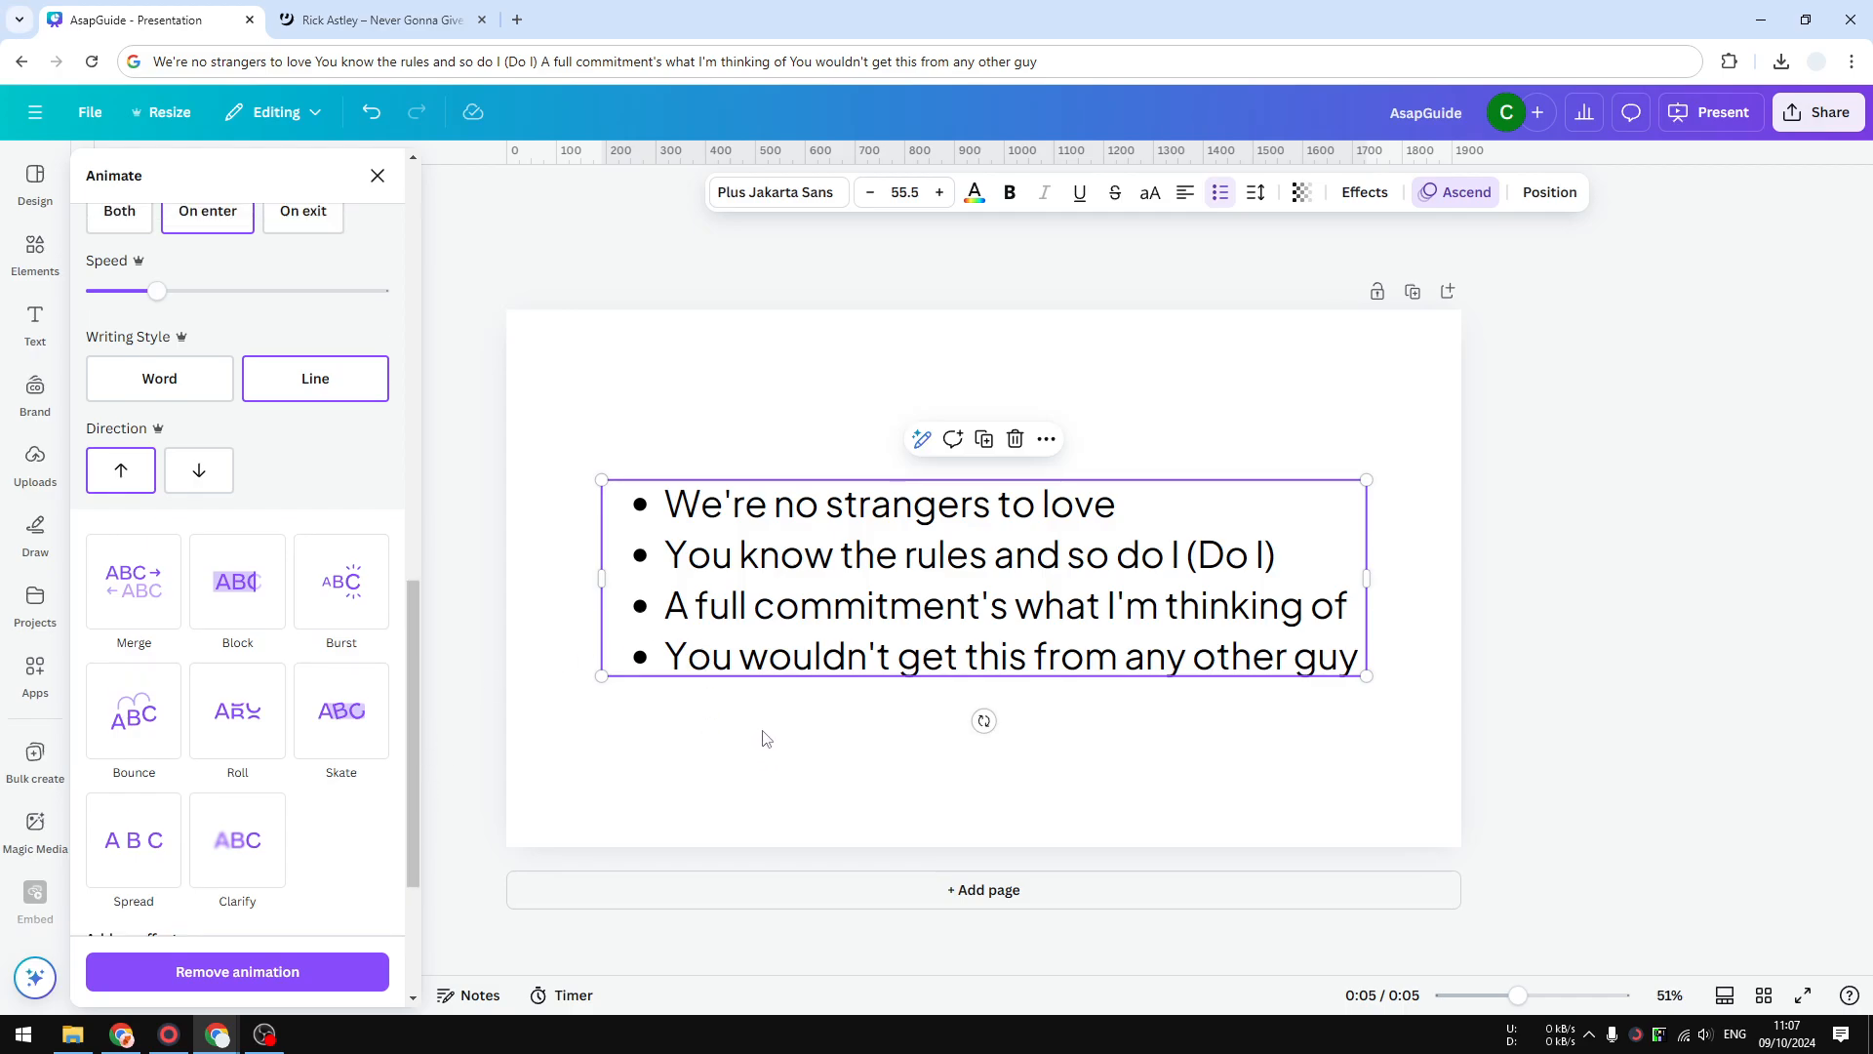